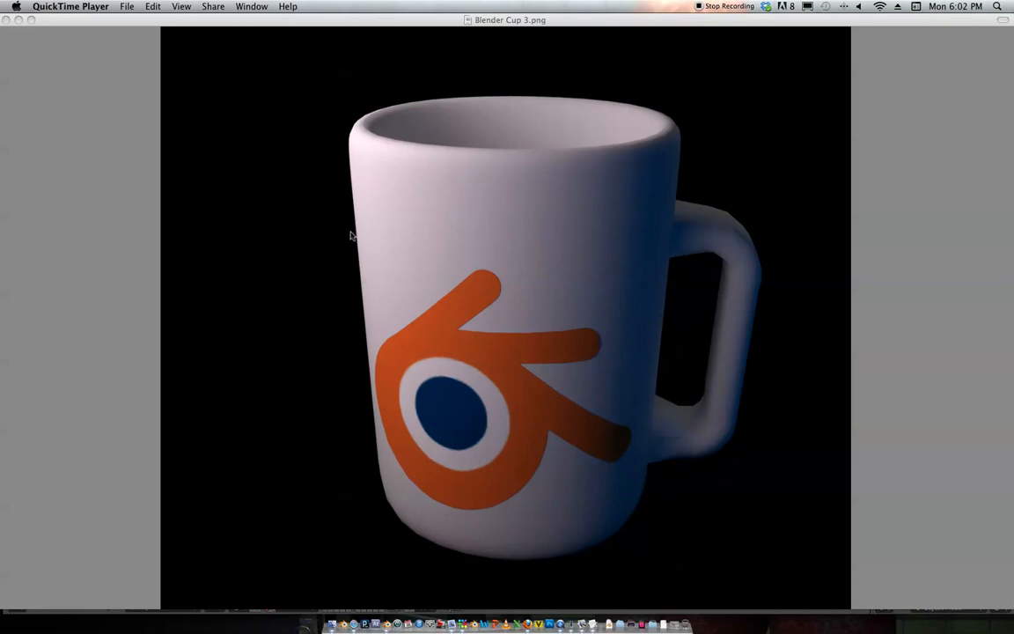
mouse_move(401, 243)
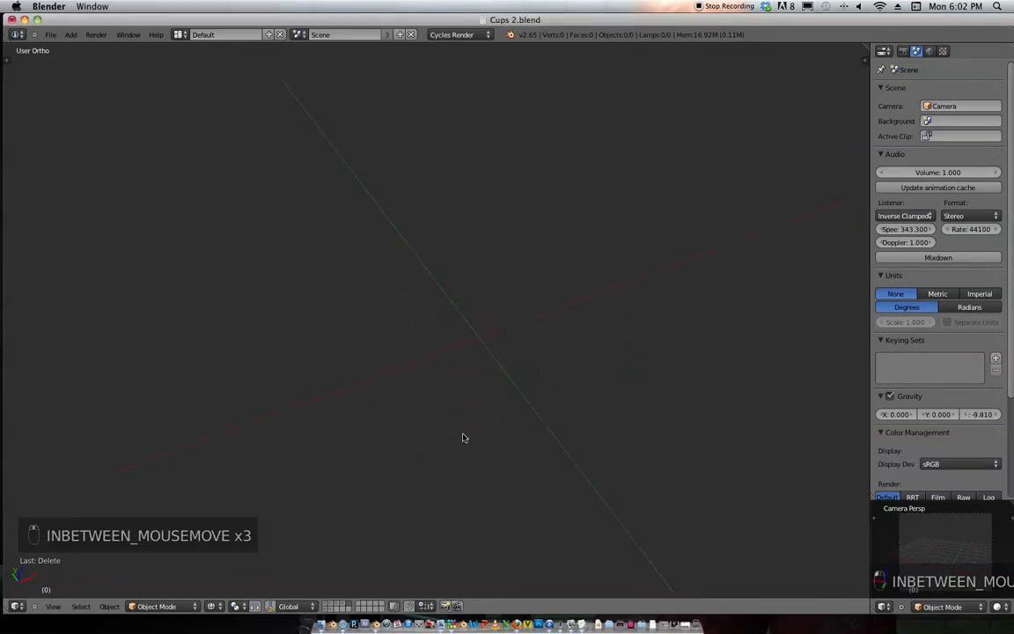
Step: Add a cube at the recentred cursor and subdivide its mesh once
key(shift+c)
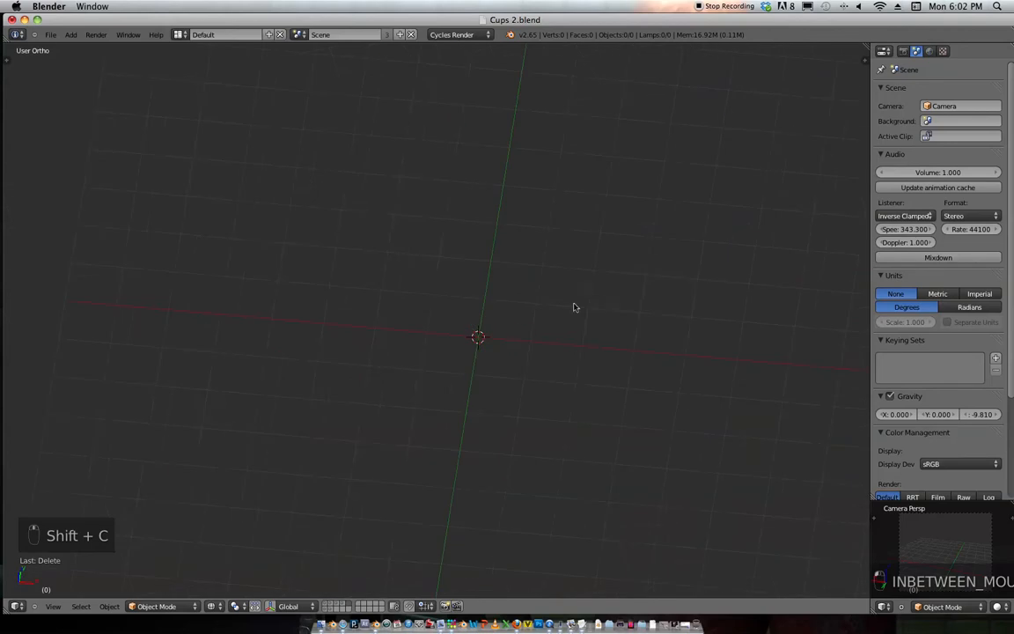
key(shift+a)
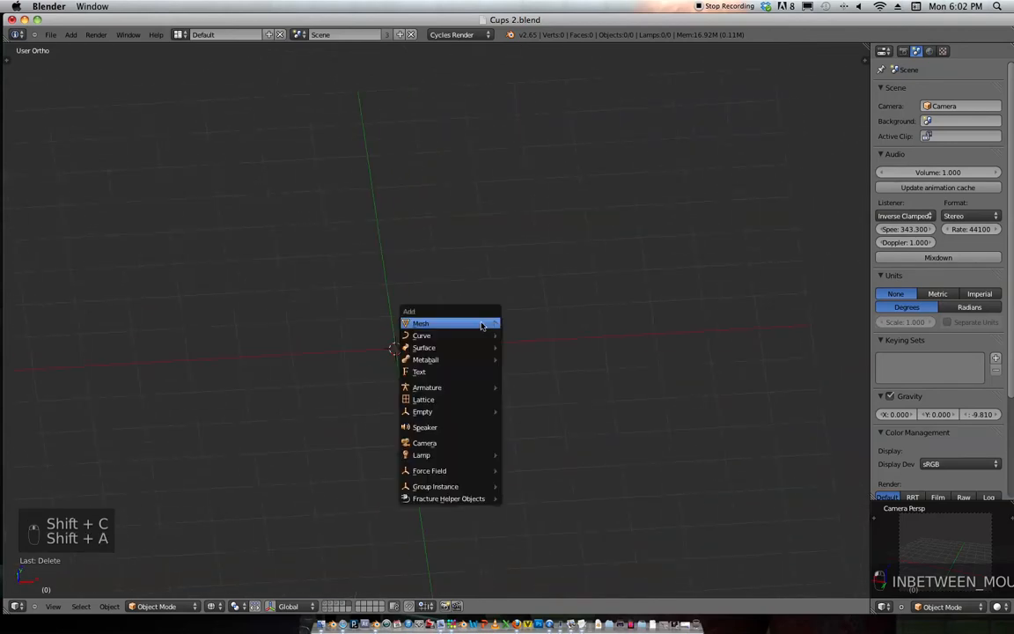
click(421, 324)
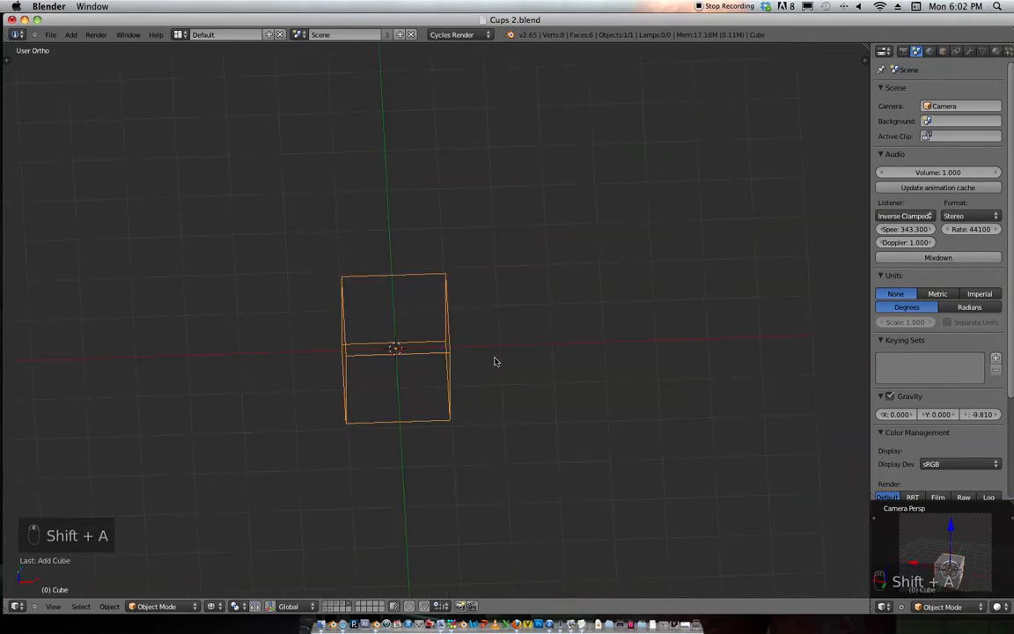
key(Tab)
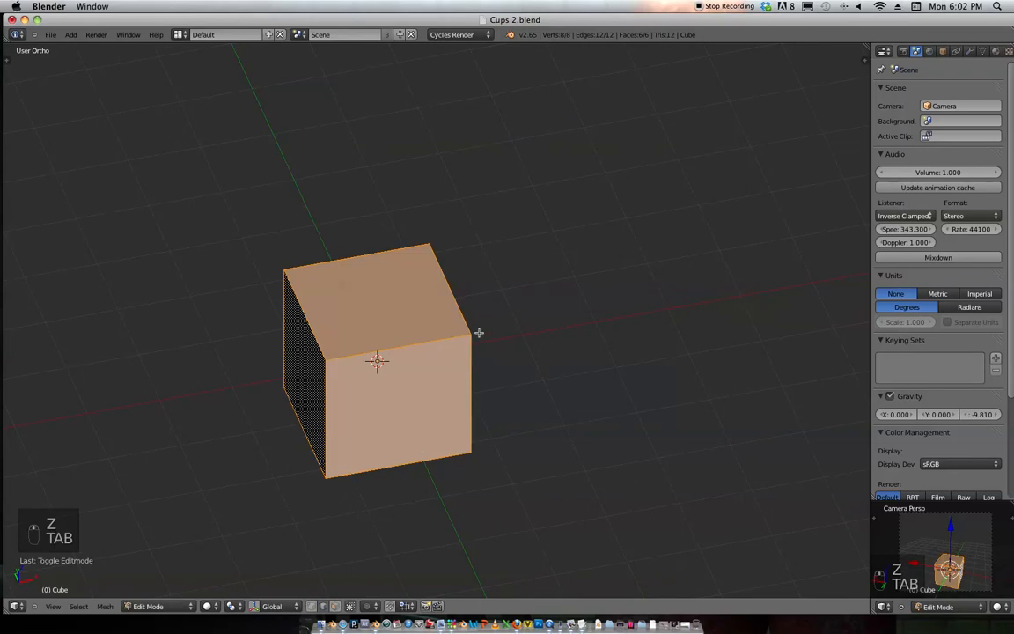
key(W)
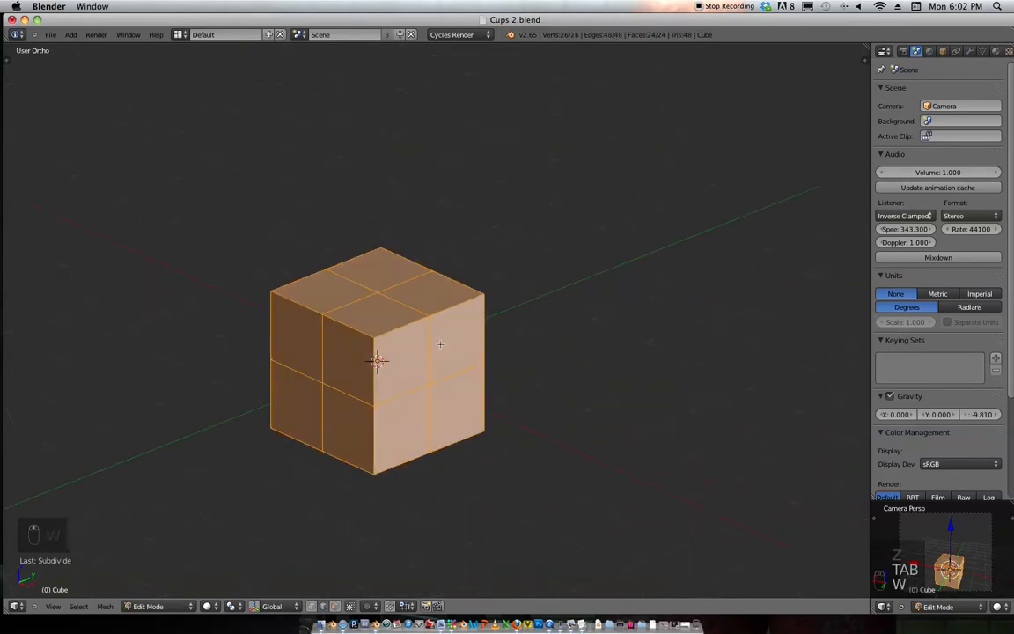
Step: Scale the corner geometry inward to form a wide octagonal block
key(Ctrl+Tab)
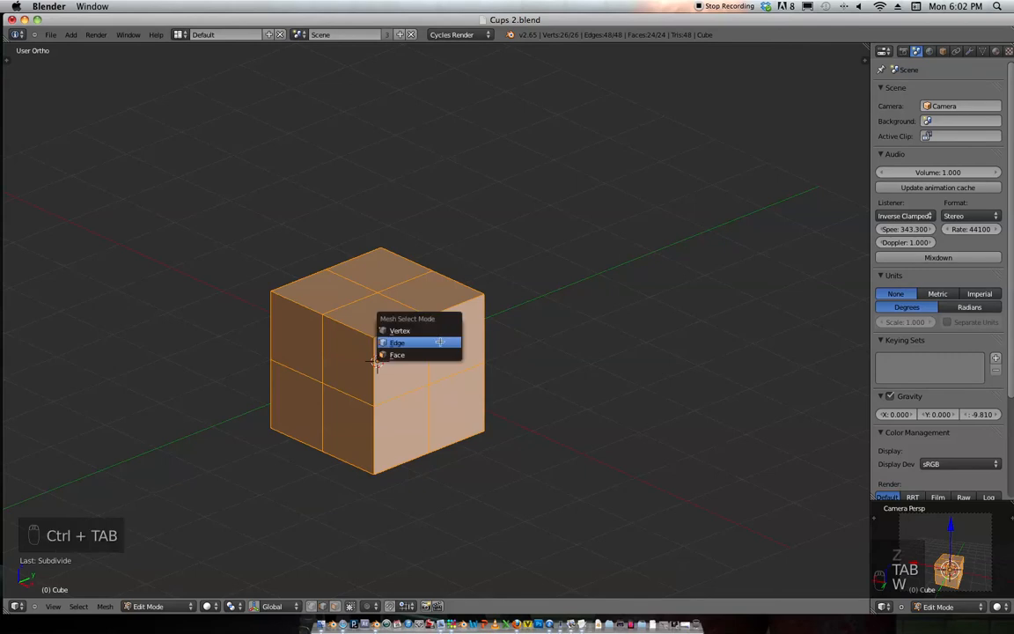
click(398, 341)
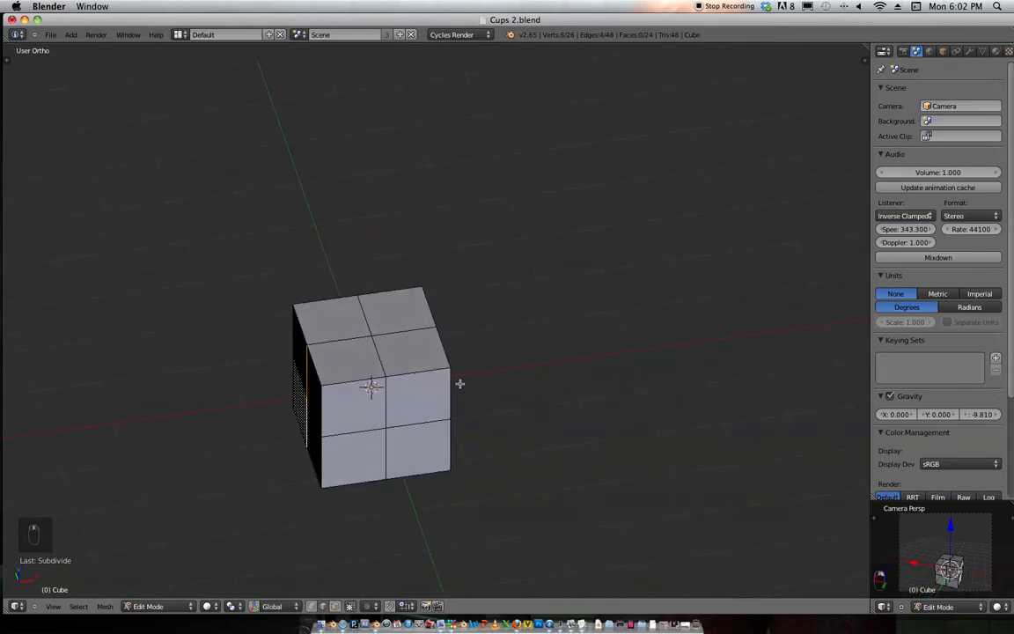
key(s)
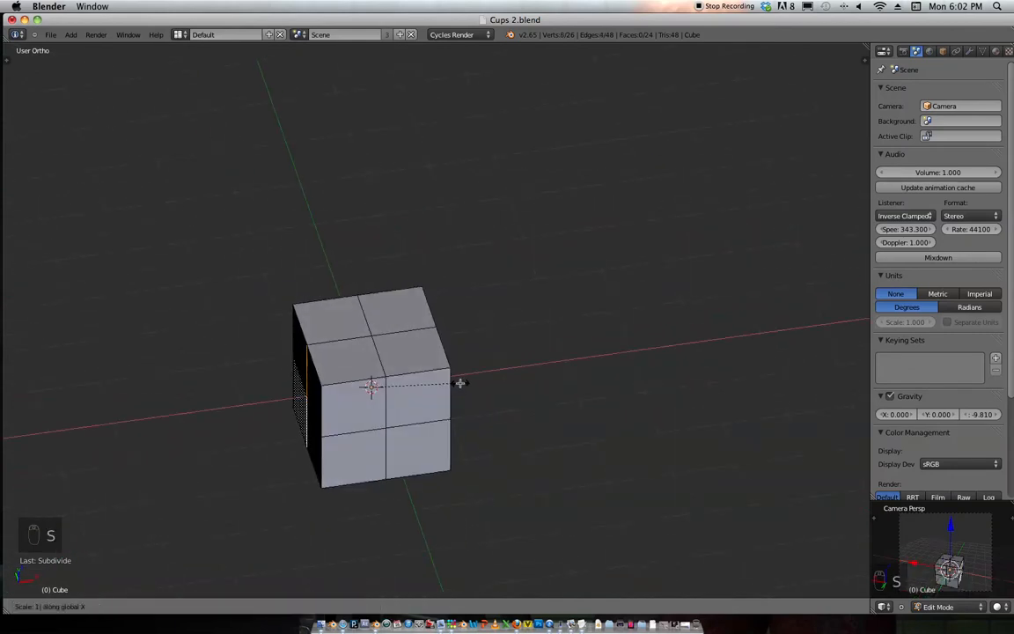
click(462, 382)
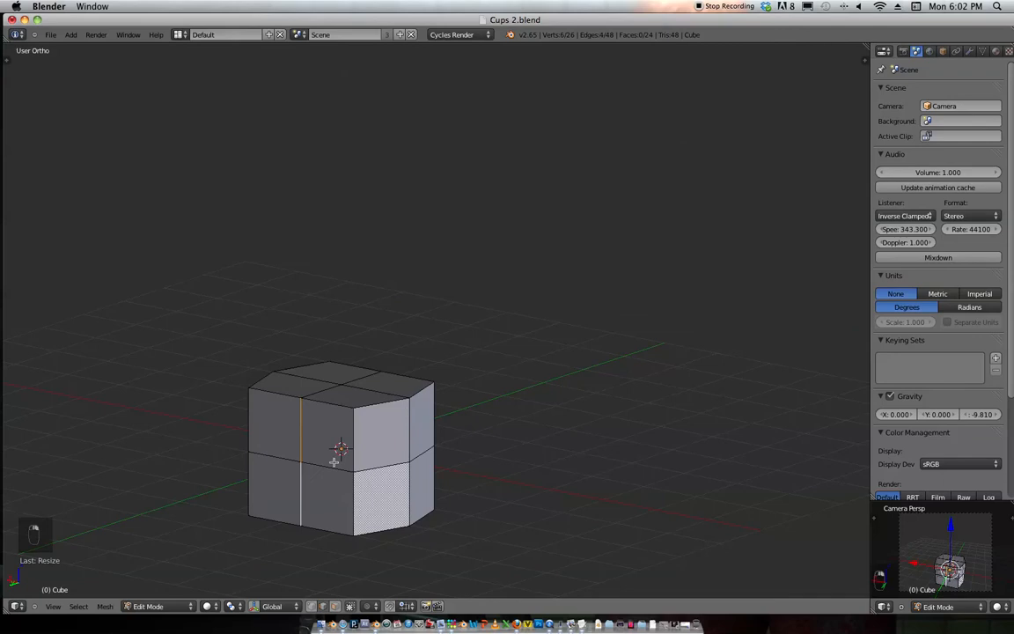
key(s)
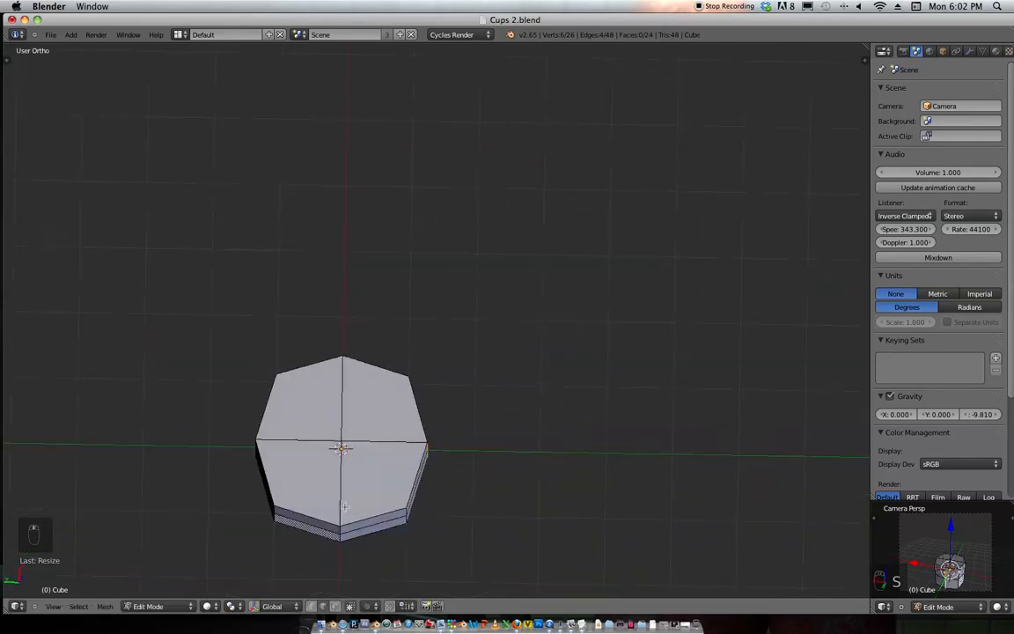
key(shift+a)
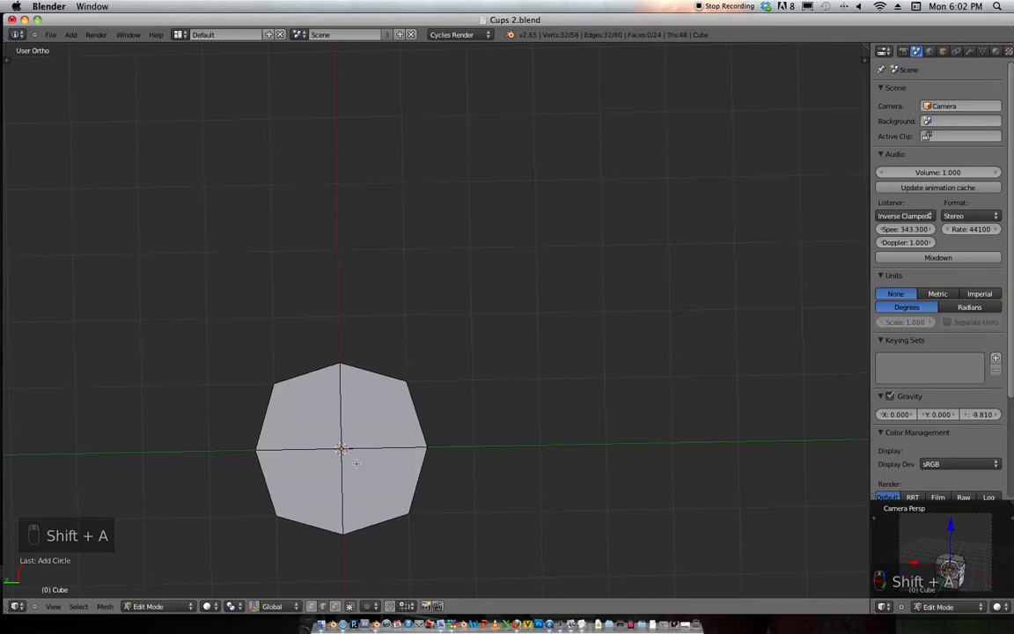
key(numpad_7)
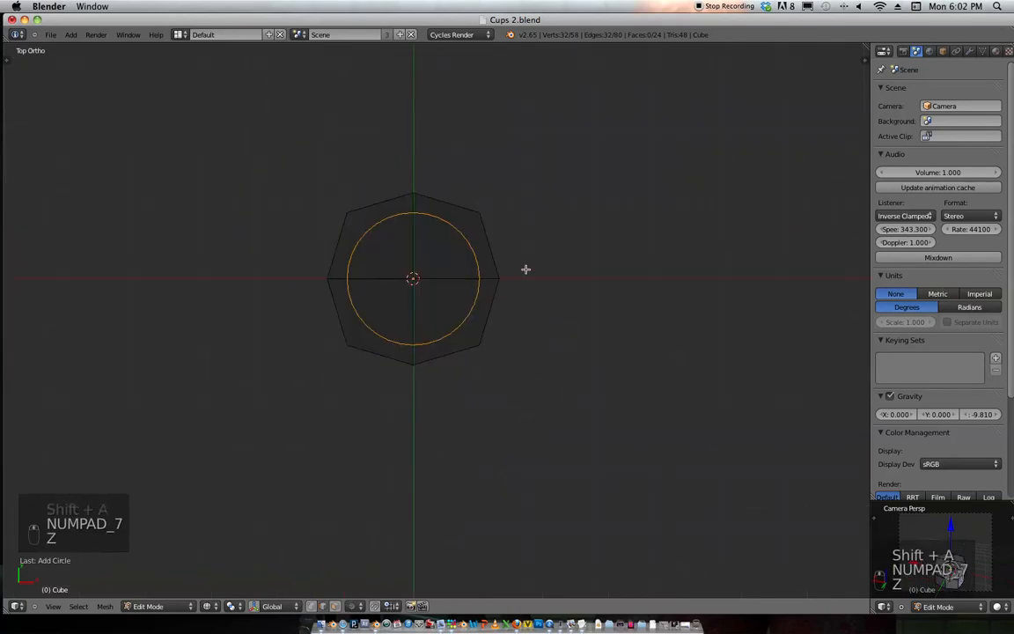
key(s)
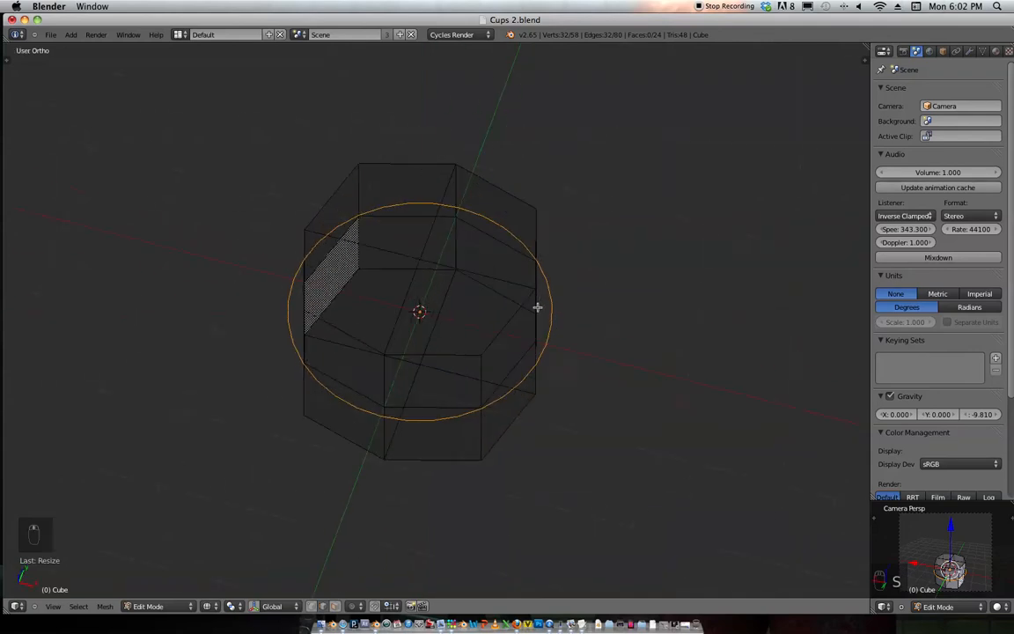
key(z)
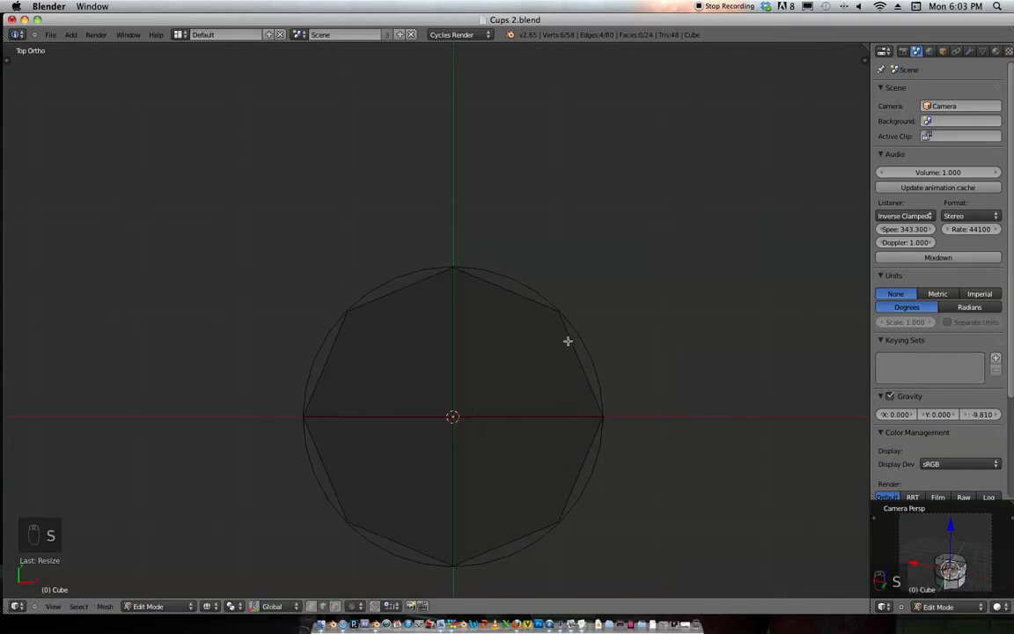
key(l)
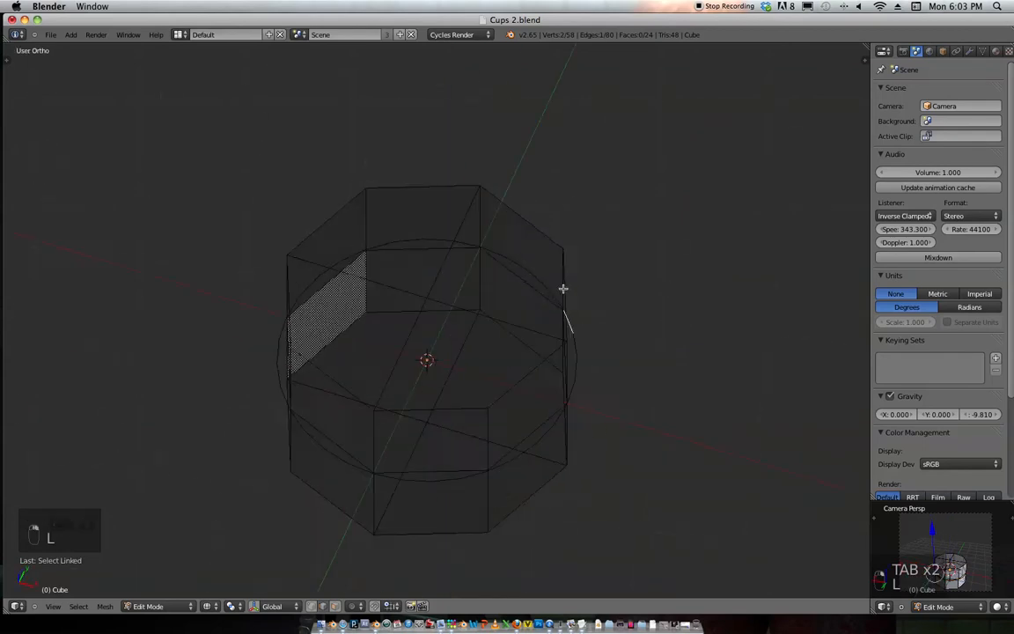
key(z)
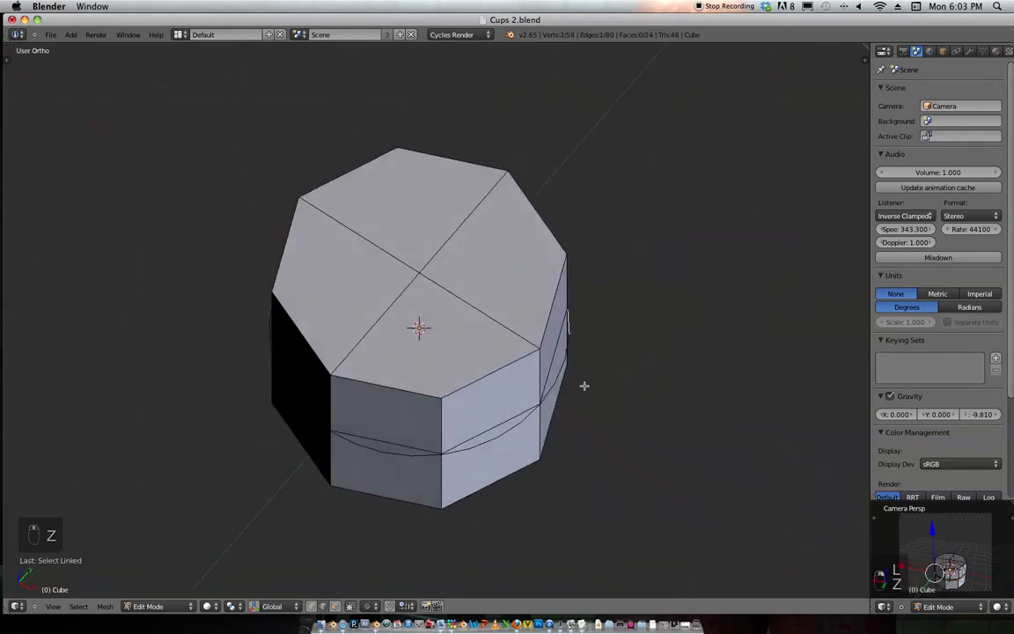
key(k)
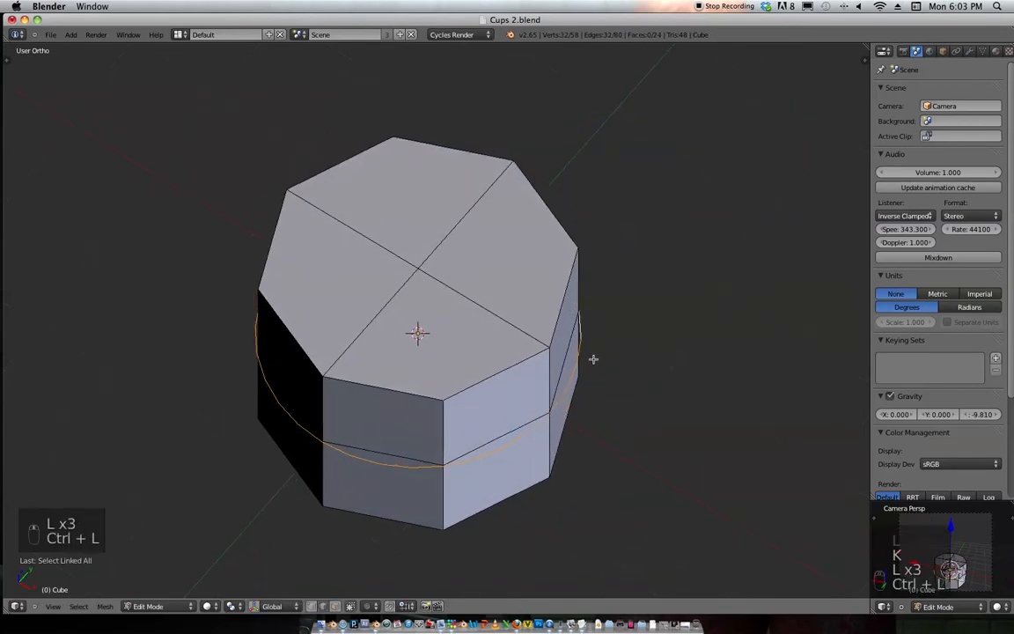
key(x)
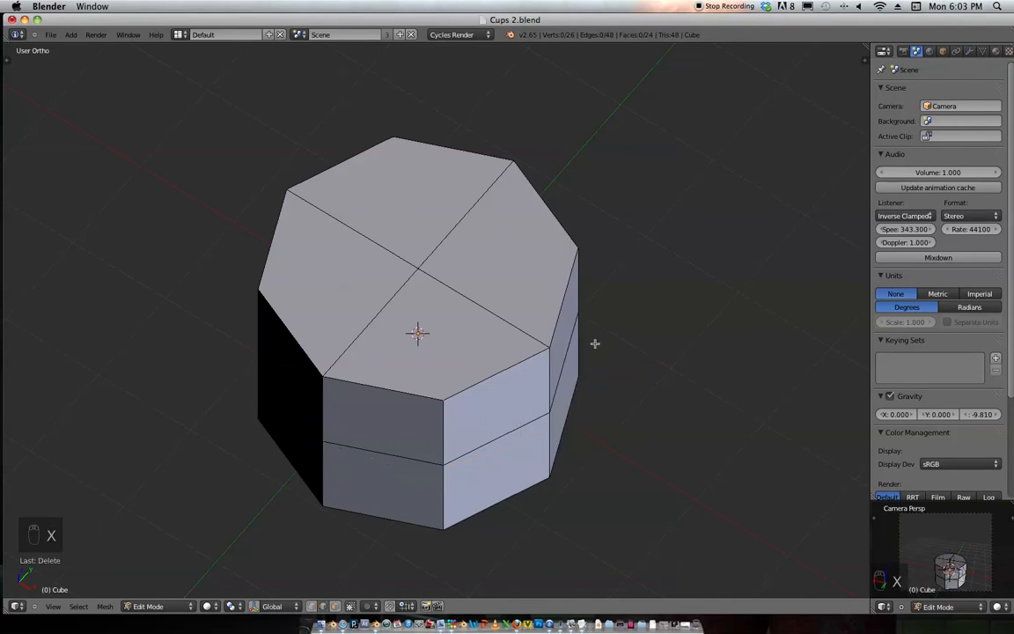
Step: Add a Subdivision Surface modifier to the block and raise its View level
key(Tab)
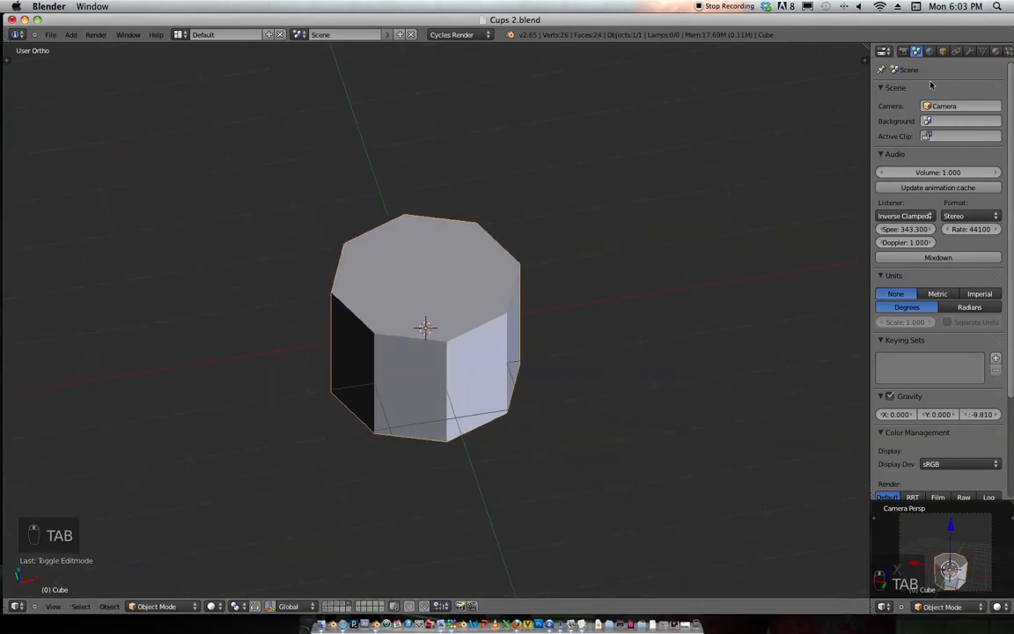
click(968, 49)
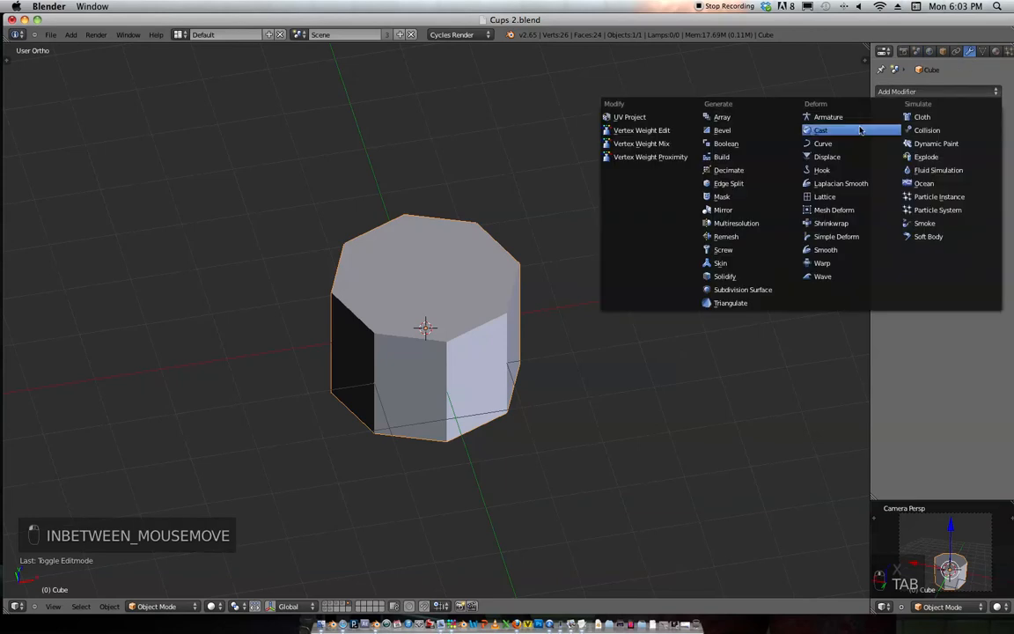
click(743, 289)
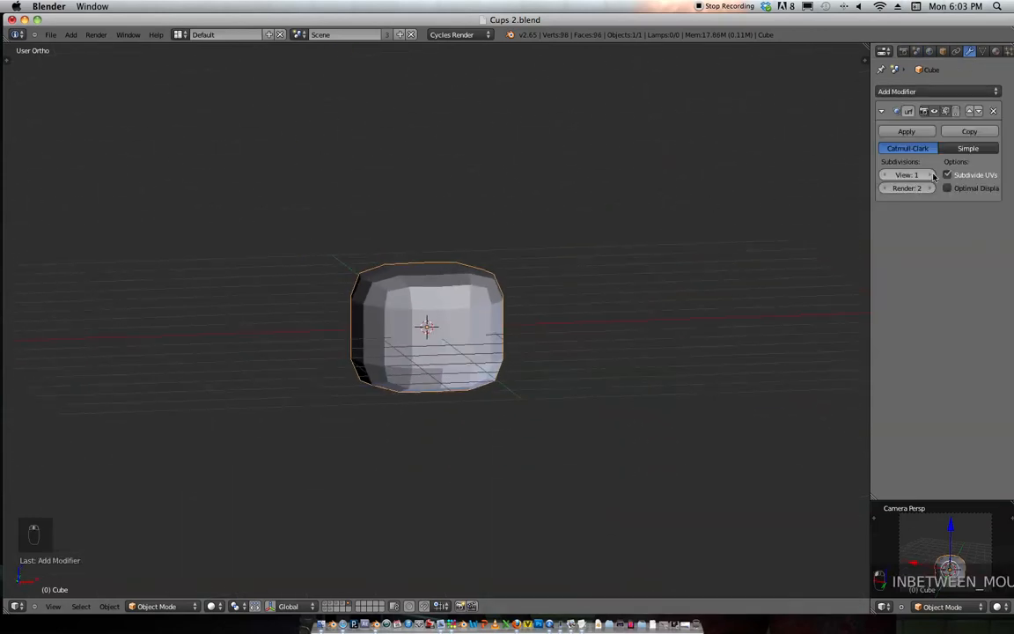
click(926, 174)
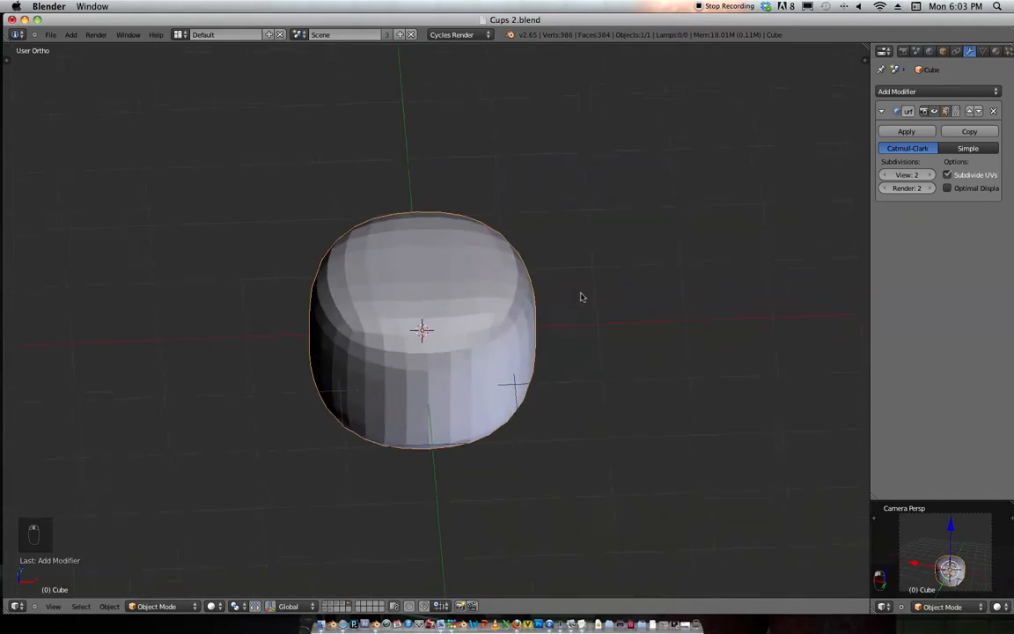
Step: Shrink and drop the bottom ring of the body inward to give it a curved base
key(Tab)
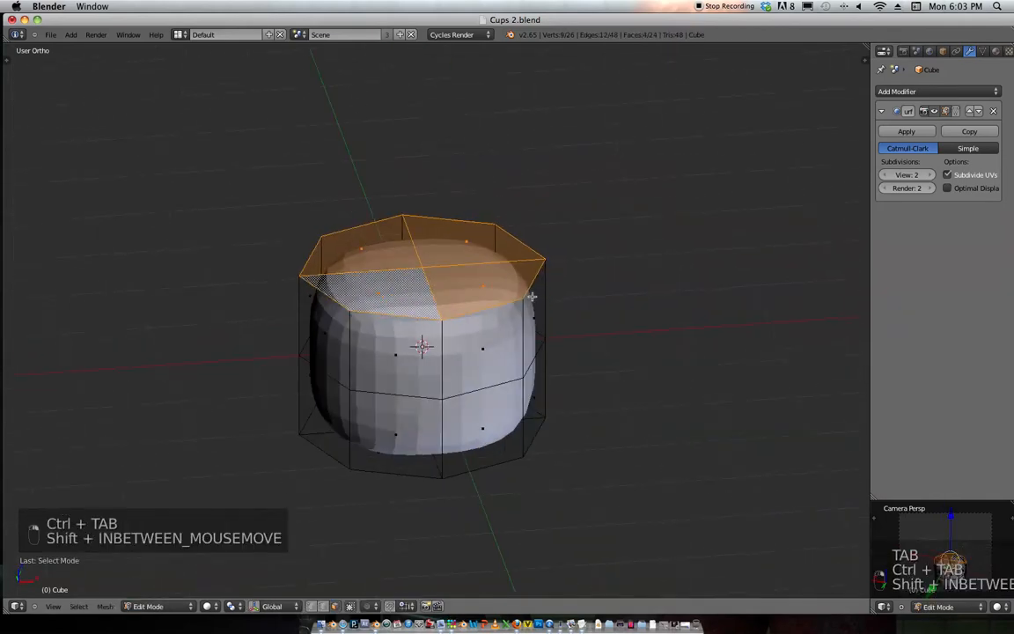
key(e)
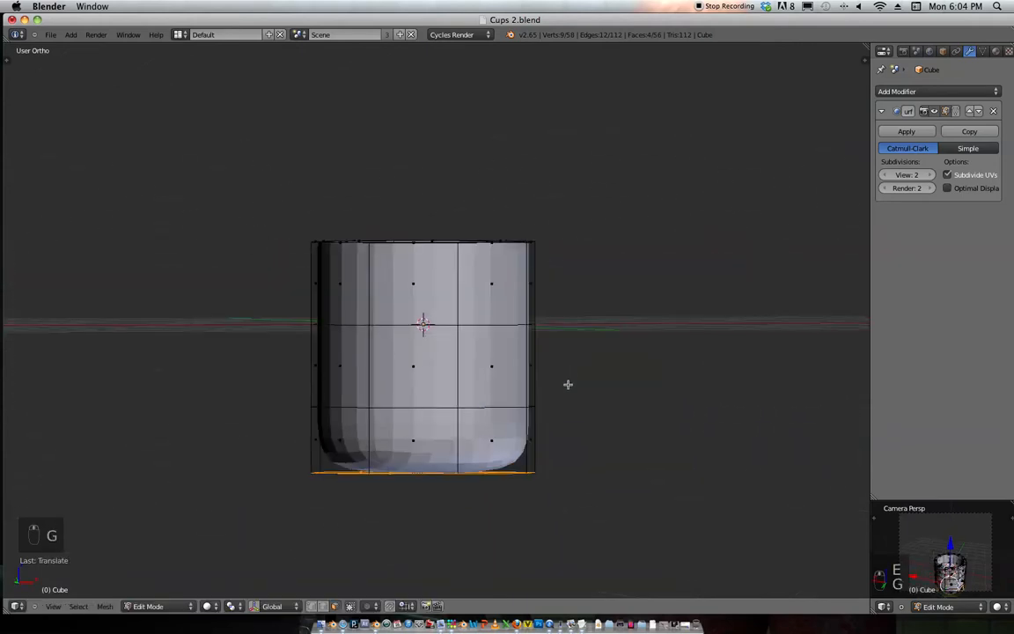
key(e)
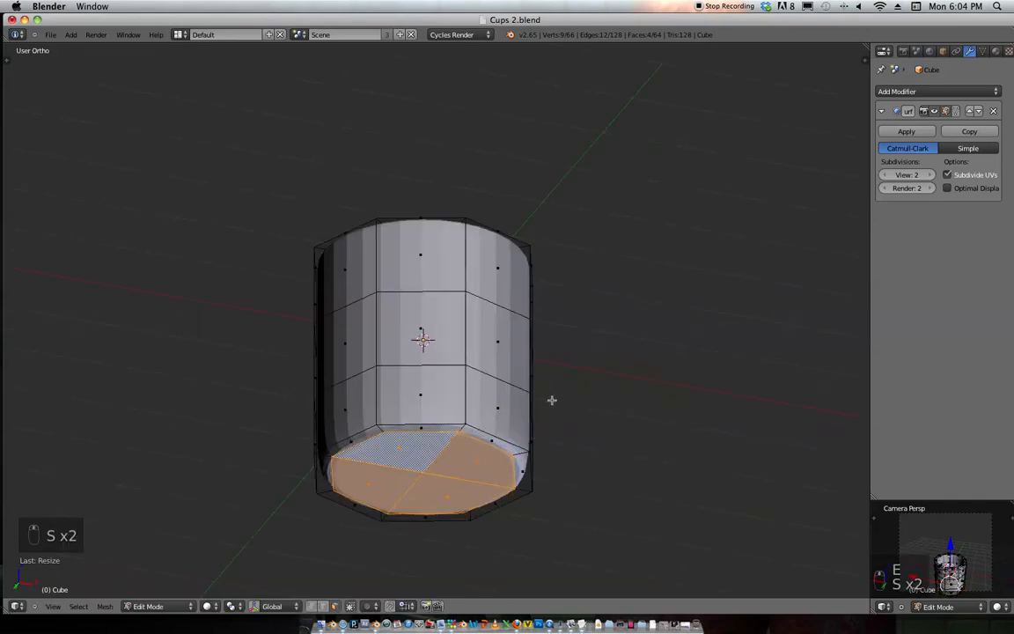
key(e)
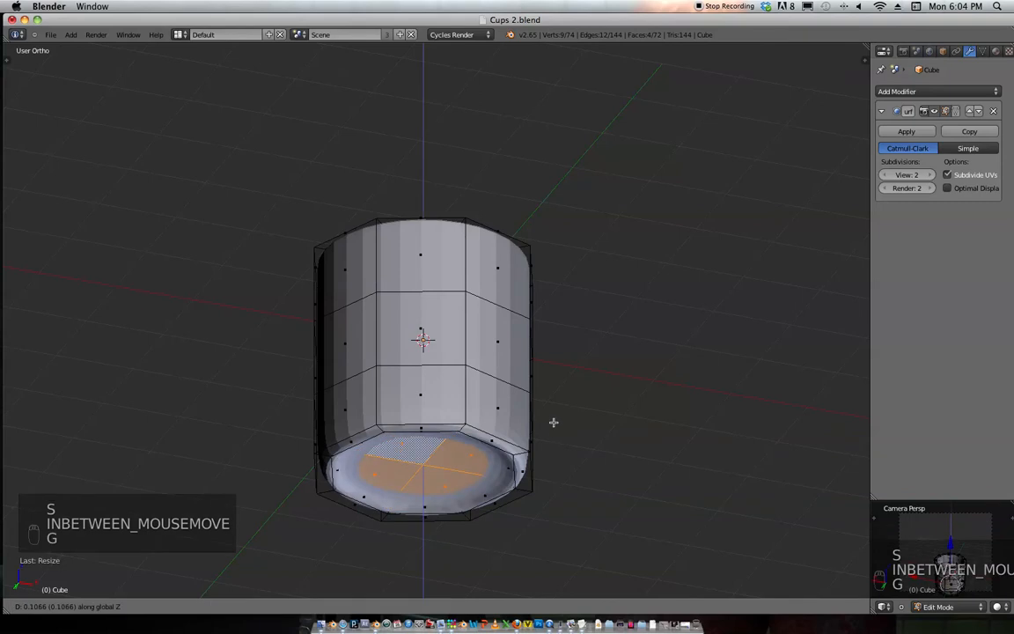
key(Tab)
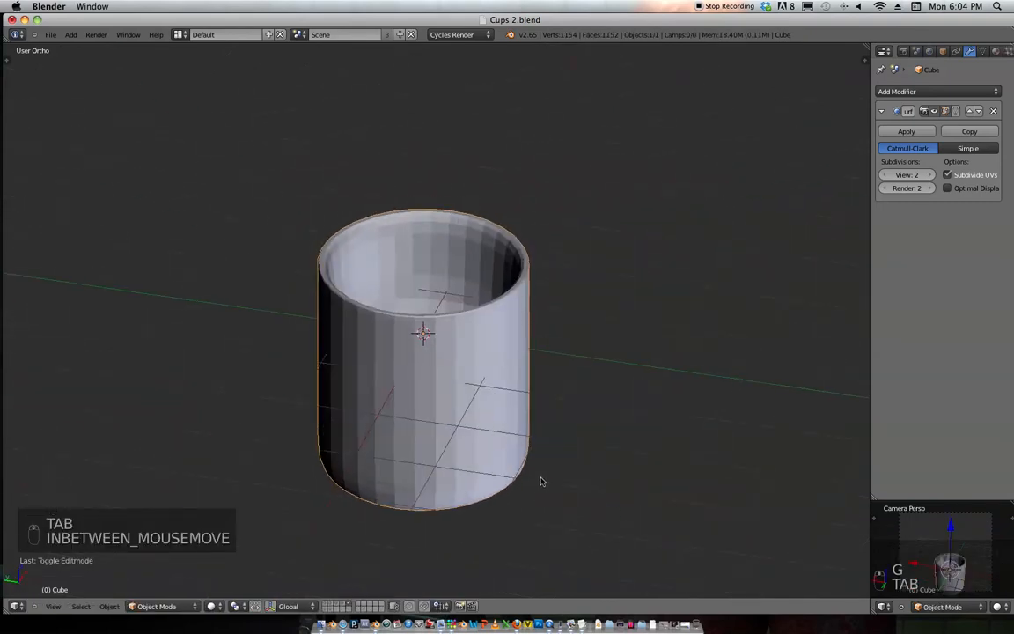
Step: Set the cup body to Shading: Smooth and inspect it in wireframe
key(t)
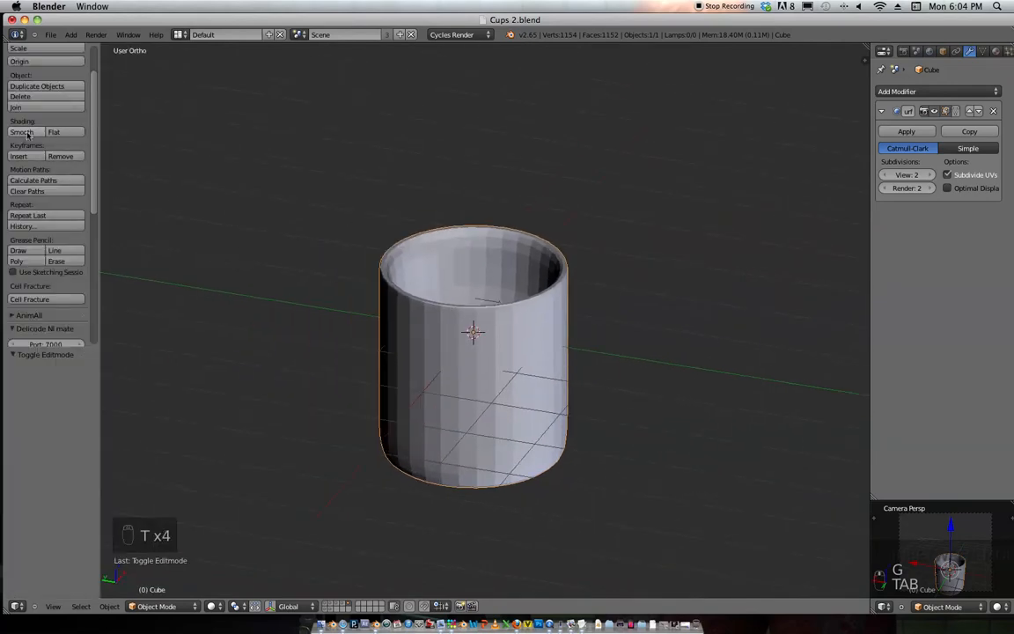
click(21, 130)
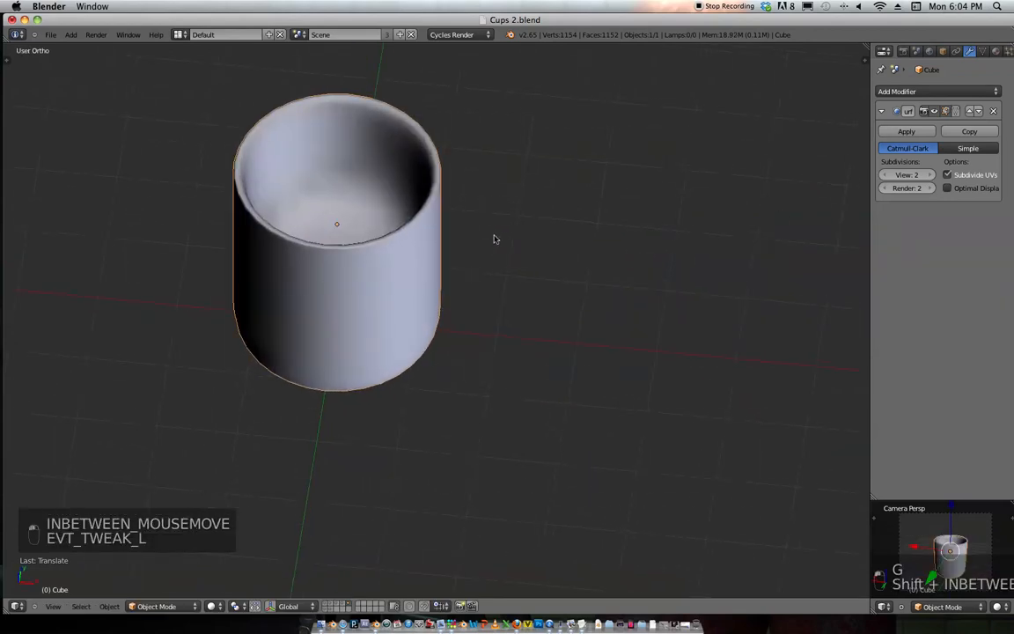
key(Tab)
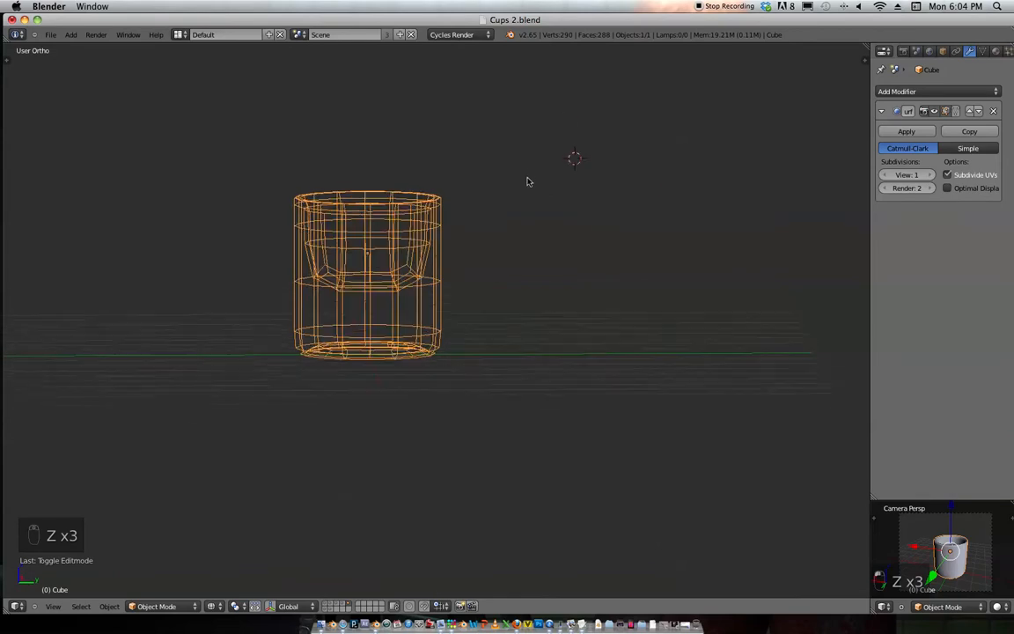
click(928, 174)
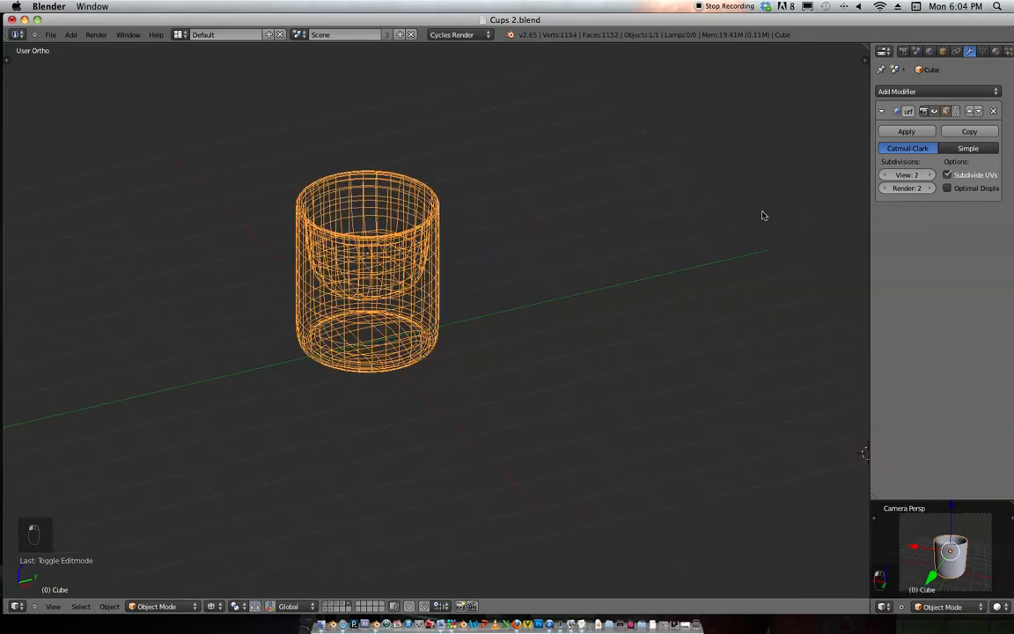
Step: Duplicate the cup and place the copy to the left of the original
key(z)
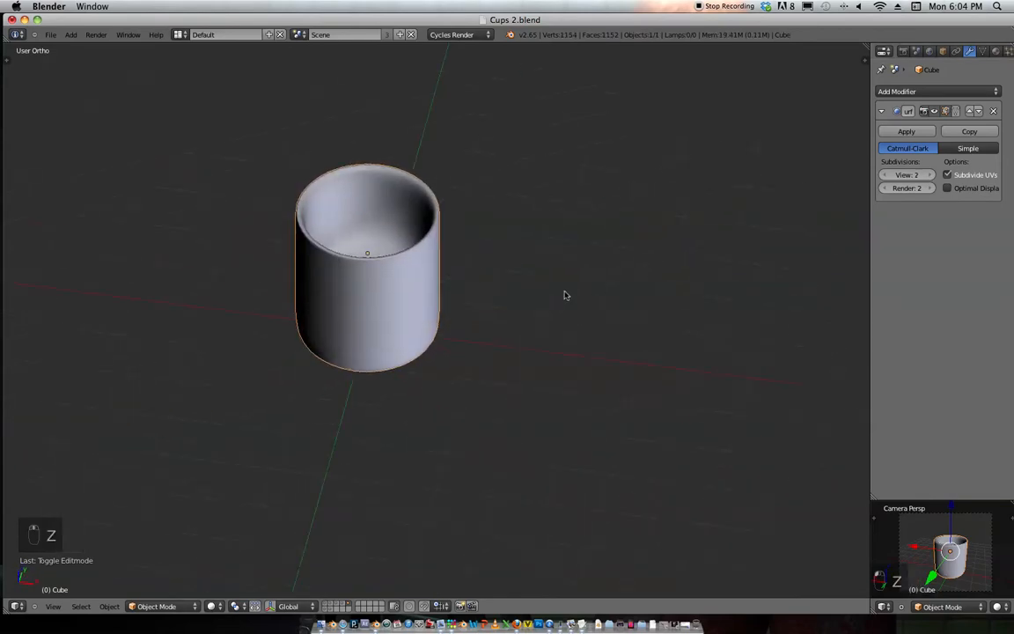
key(shift+d)
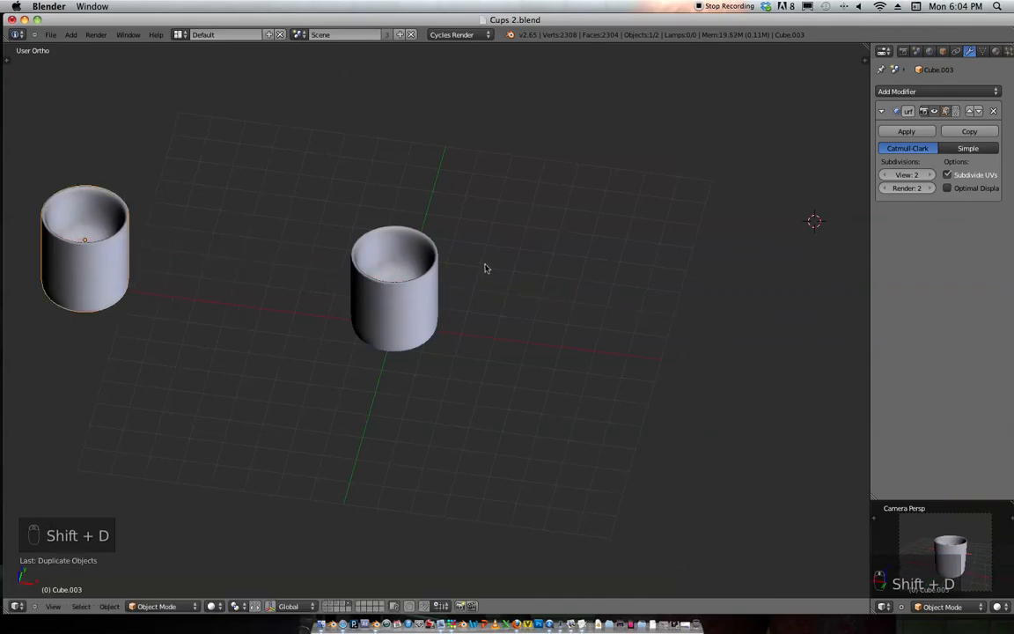
click(394, 291)
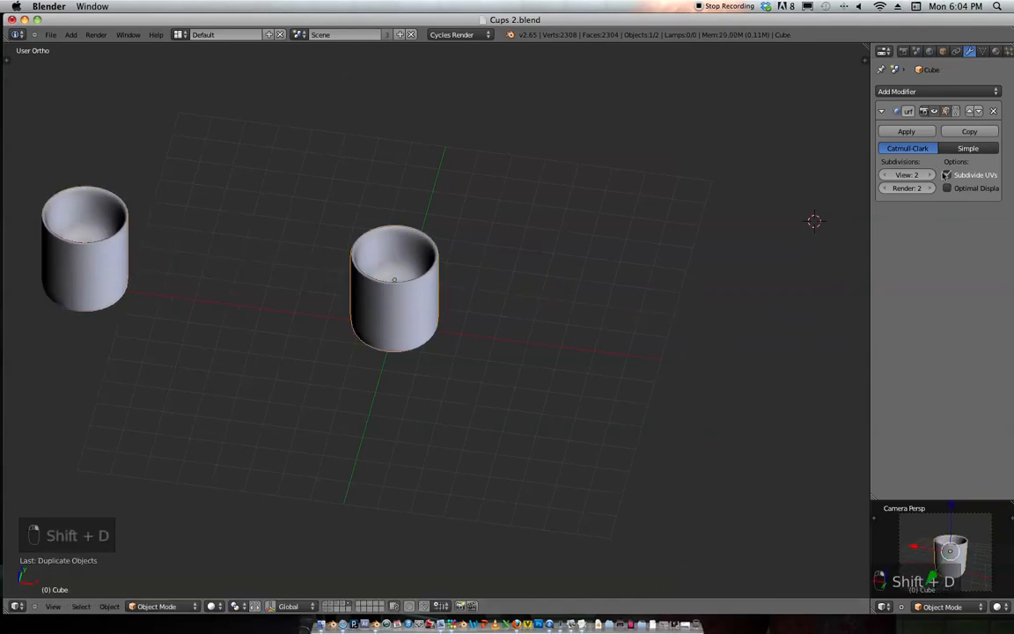
key(Tab)
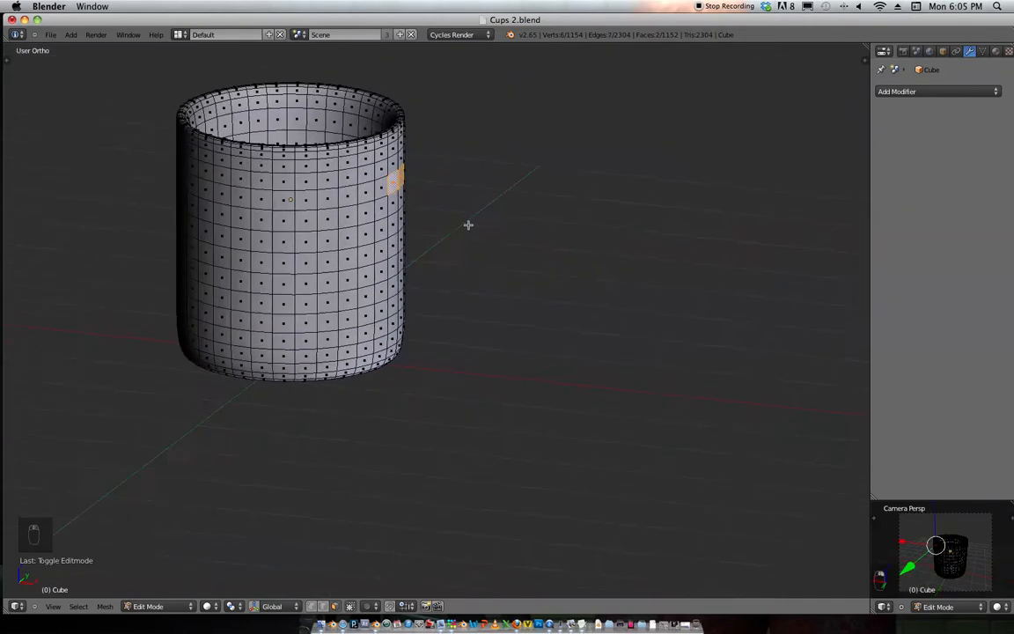
Step: From front view, extrude and bend an upper handle arm from the mug's side faces
key(NUMPAD_1)
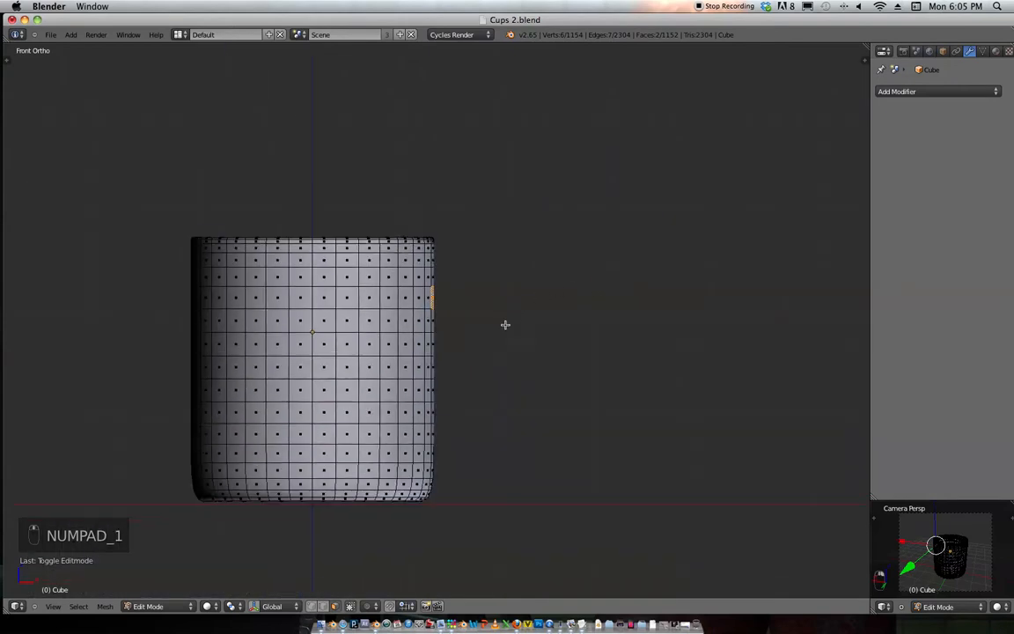
key(e)
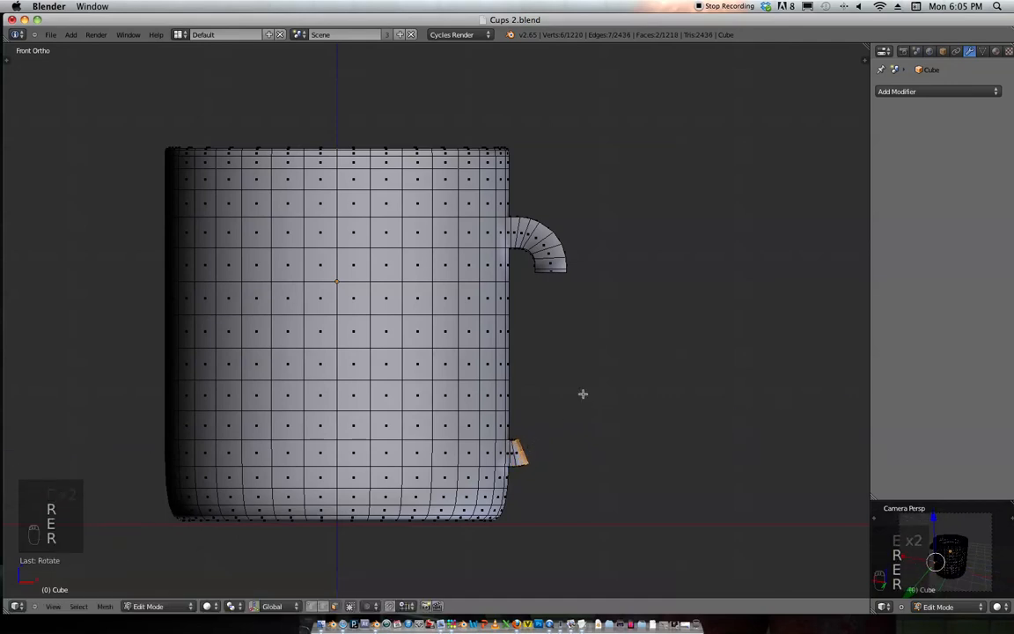
key(e)
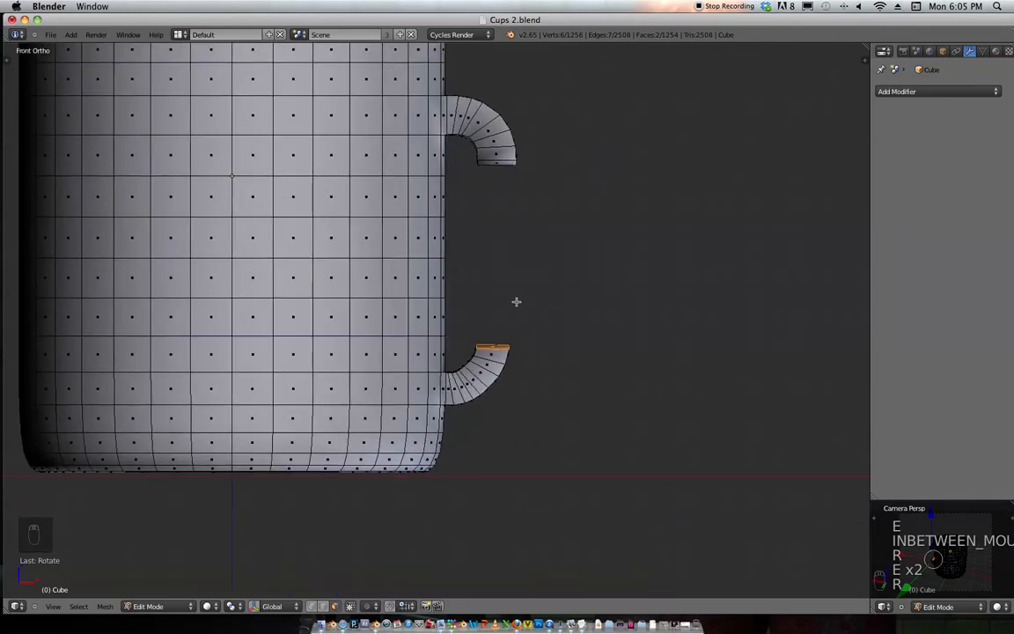
Step: Extrude the lower handle arm outward and rotate it into an arc
key(z)
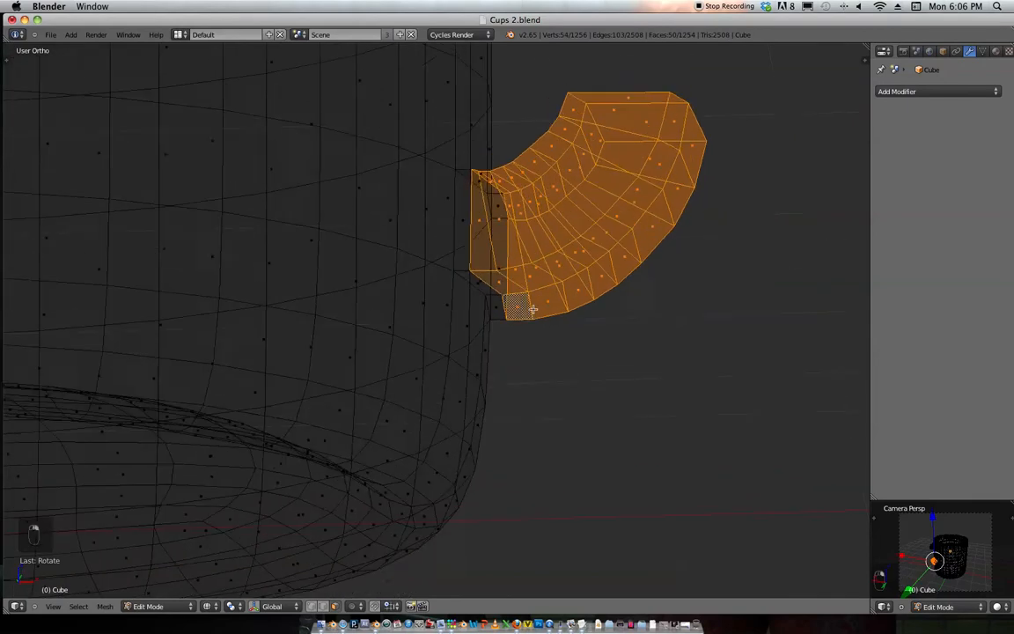
key(NUMPAD_1)
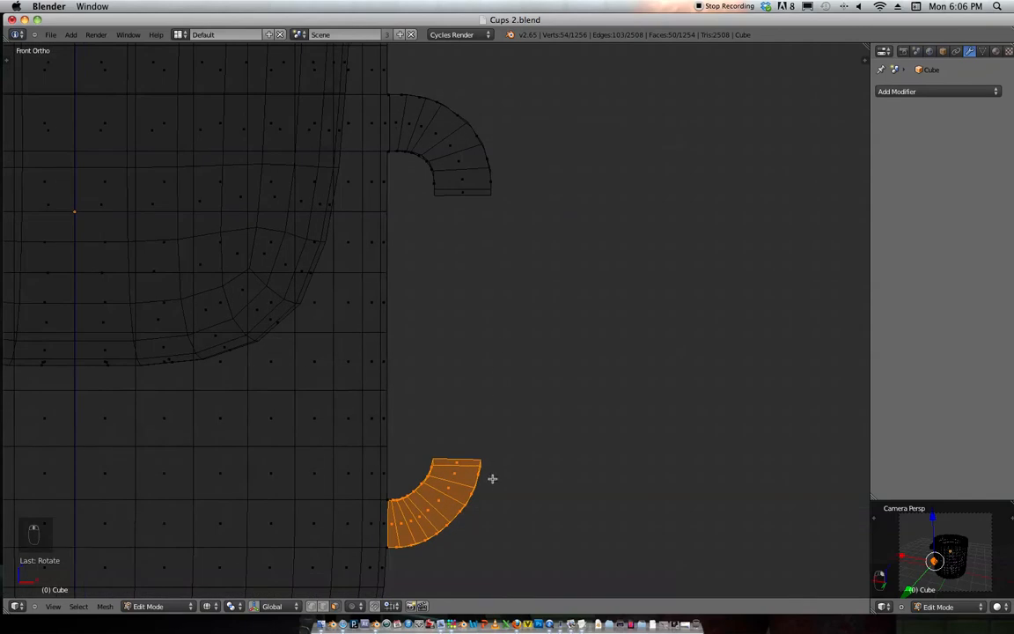
key(g)
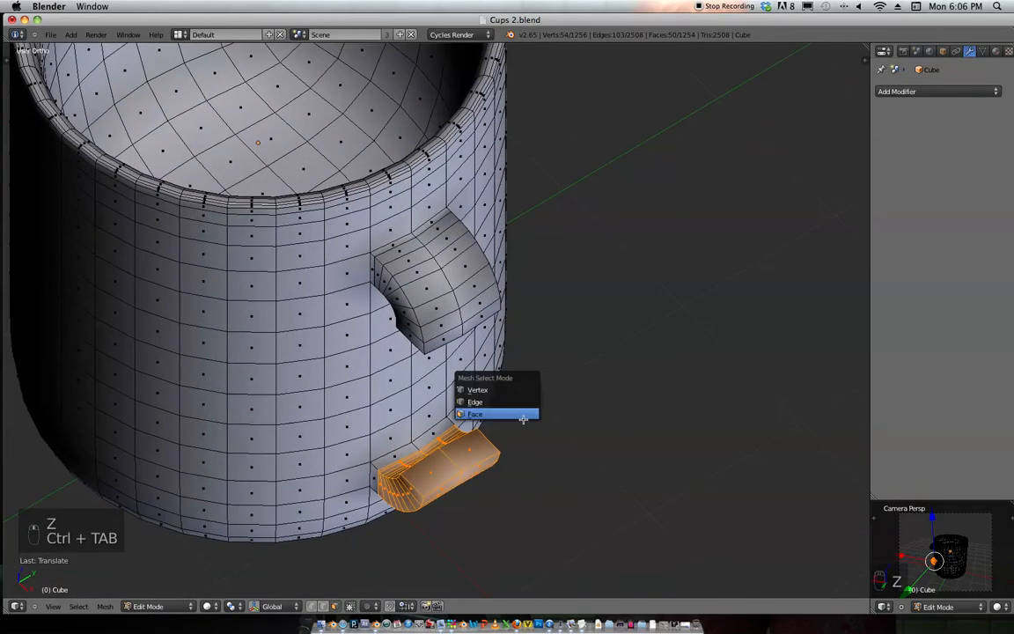
Step: Delete the handle end faces and move the open ends toward each other
key(x)
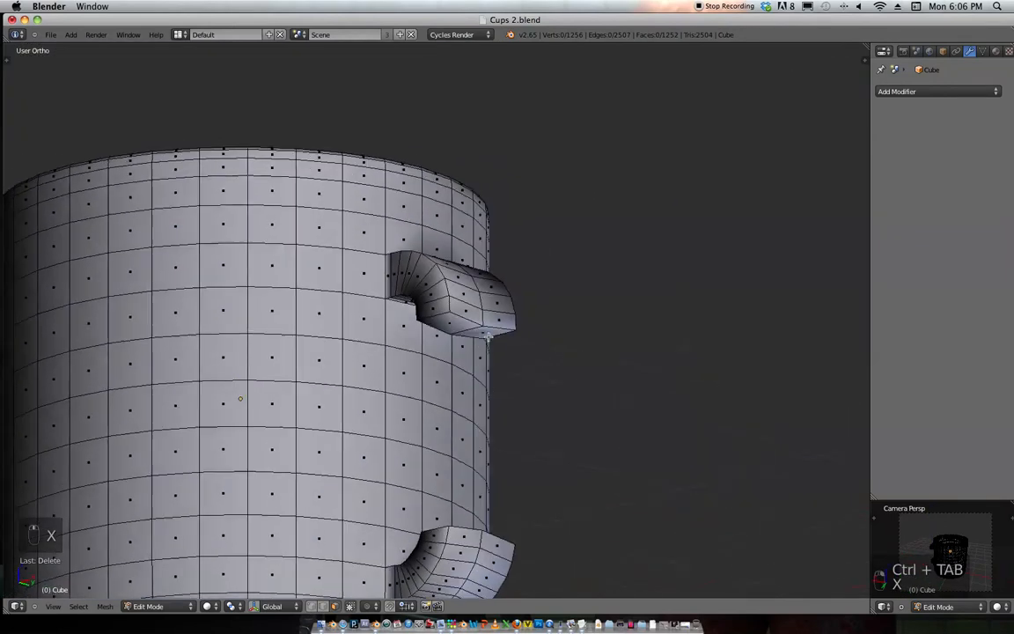
key(x)
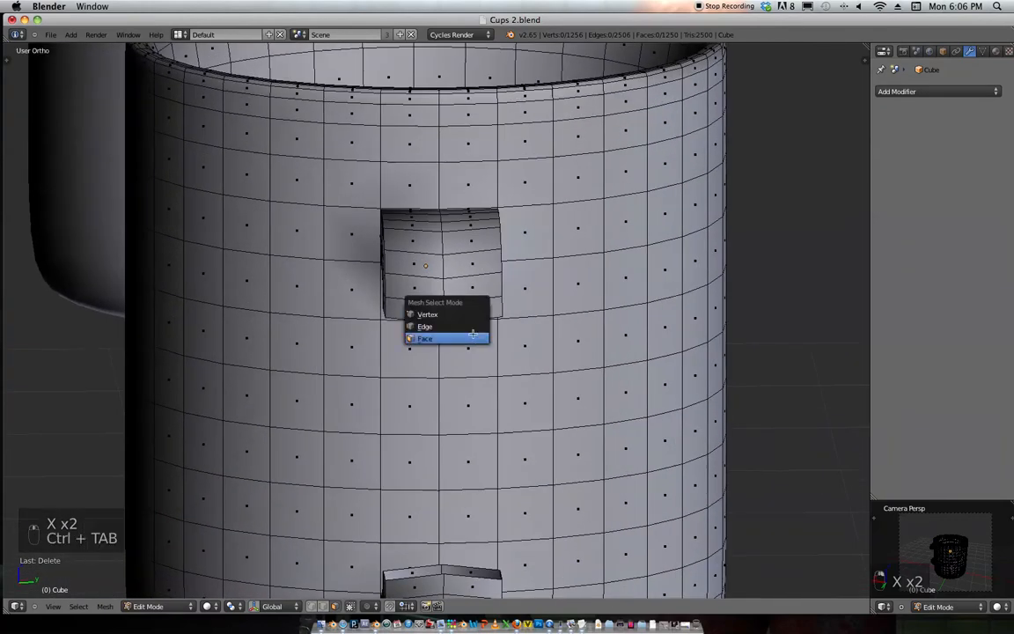
click(424, 338)
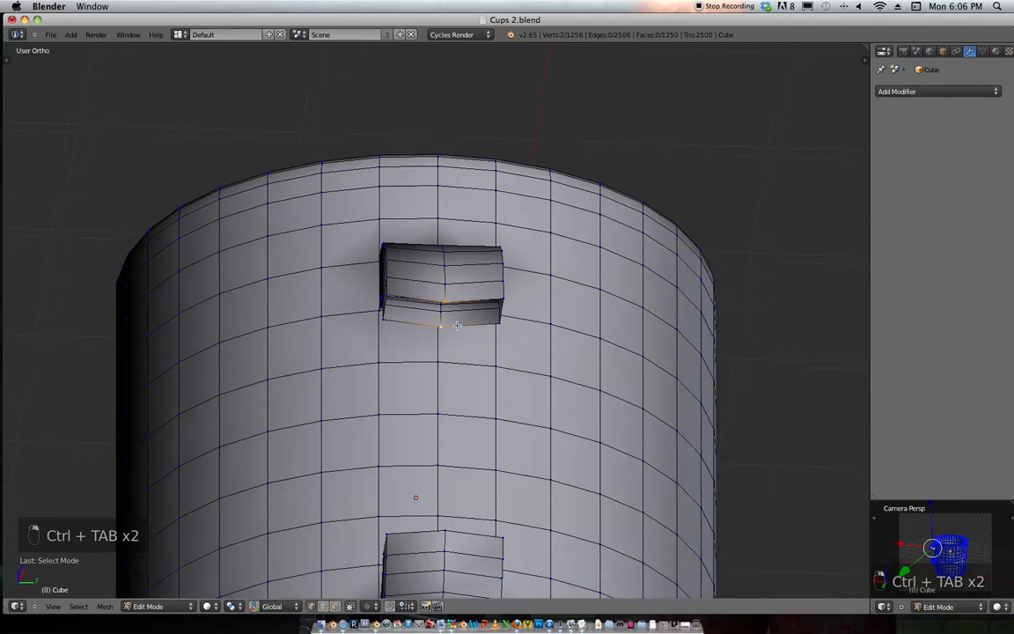
key(g)
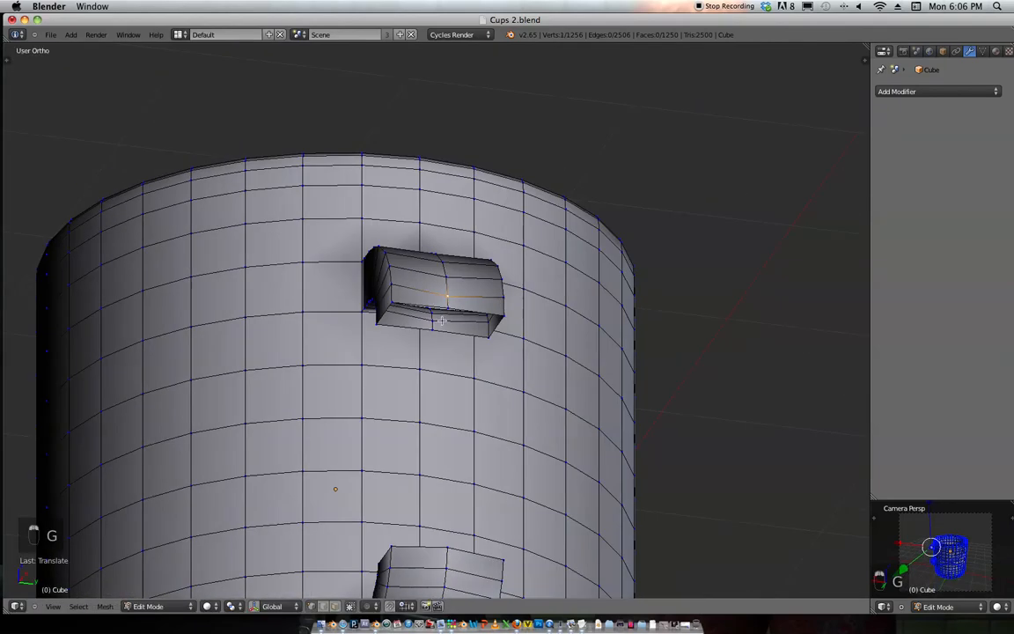
mouse_move(476, 391)
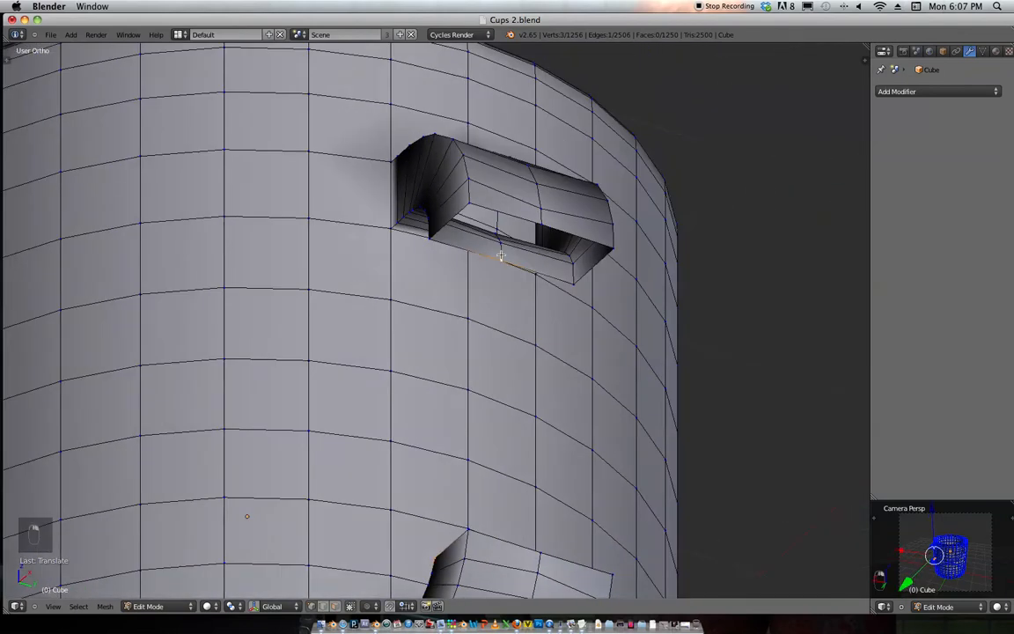
Step: Fill bridging faces to join the two arms into one continuous handle
key(f)
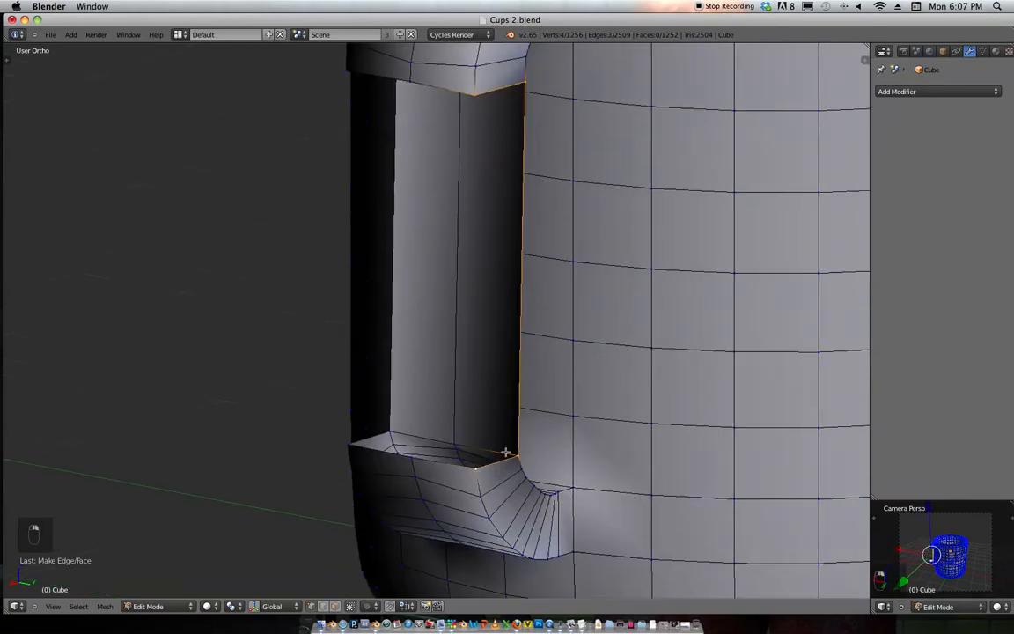
key(f)
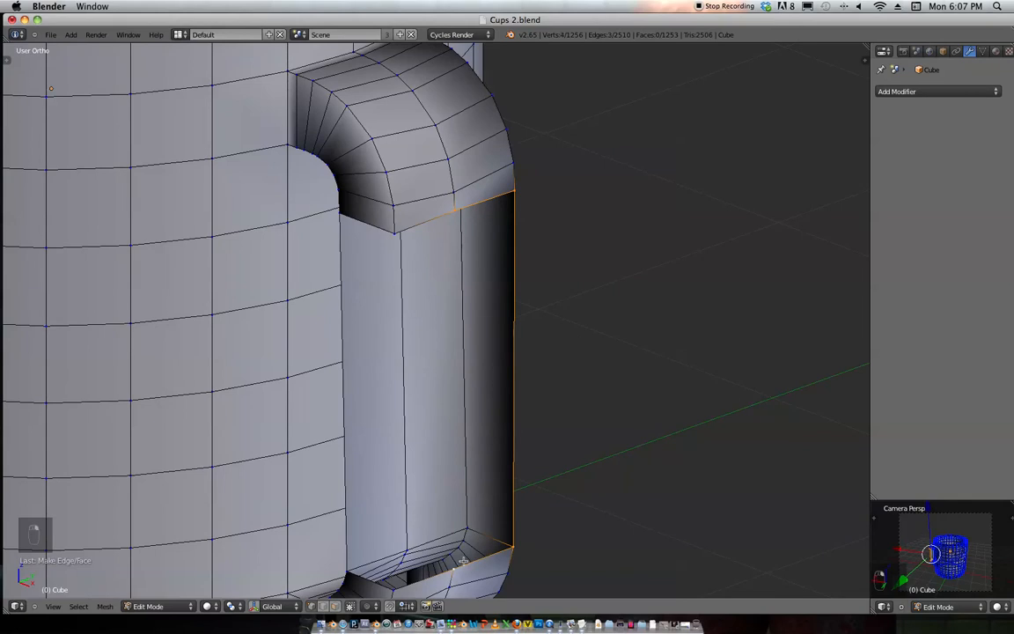
key(f)
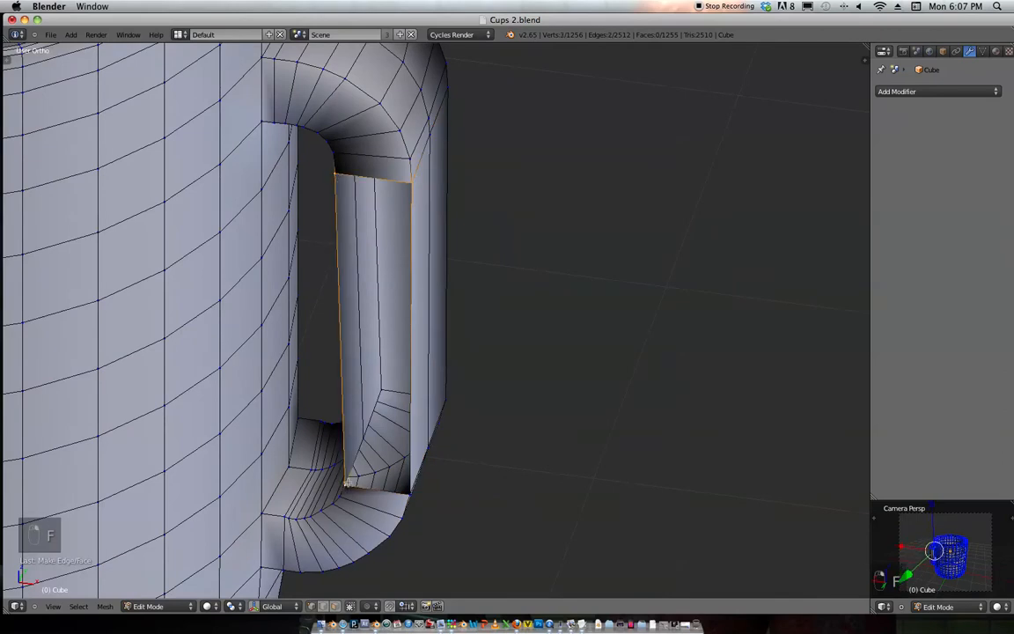
key(Tab)
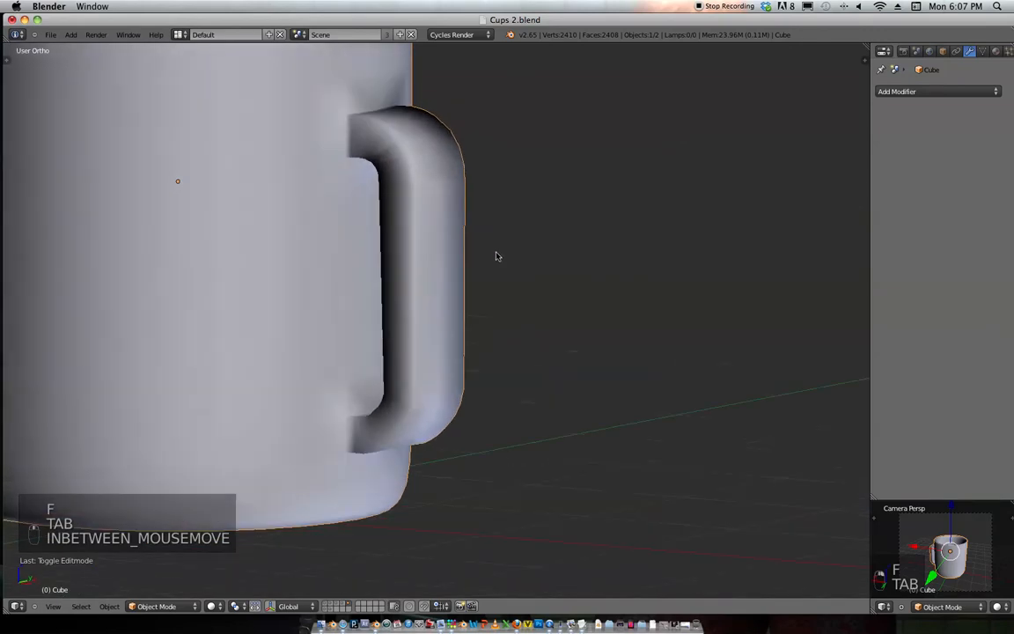
Step: Remove Doubles and Recalculate Normals on the whole mug, then smooth it with Subdivision Surface
key(Tab)
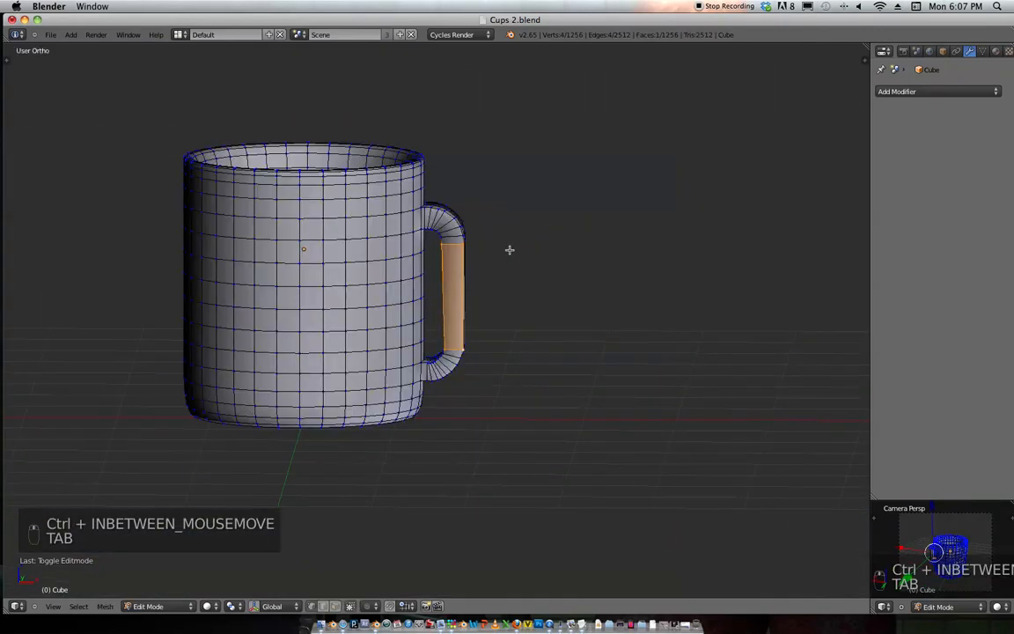
key(a)
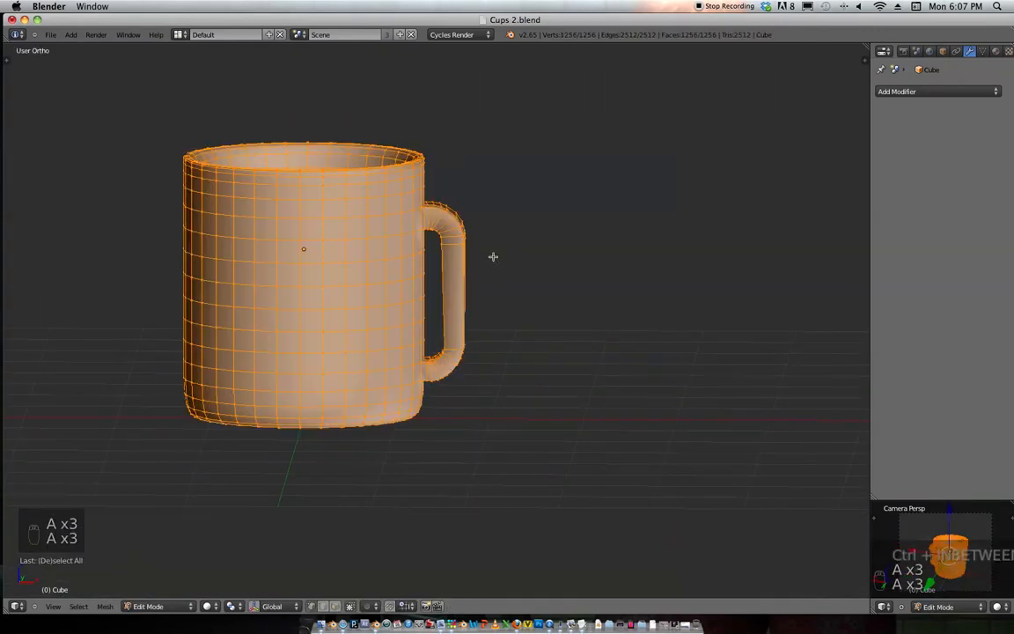
key(t)
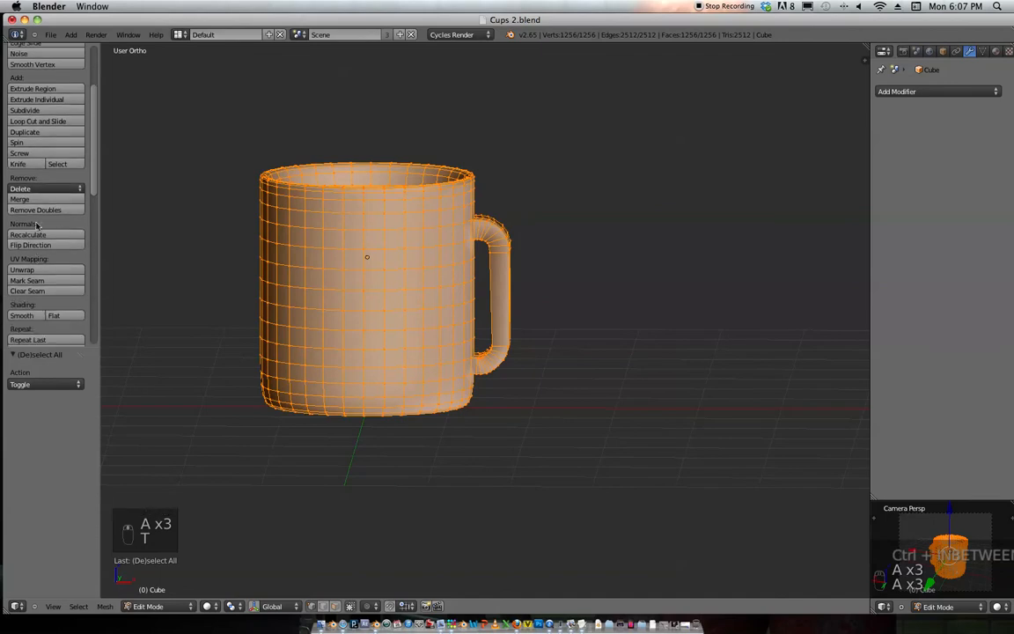
mouse_move(35, 210)
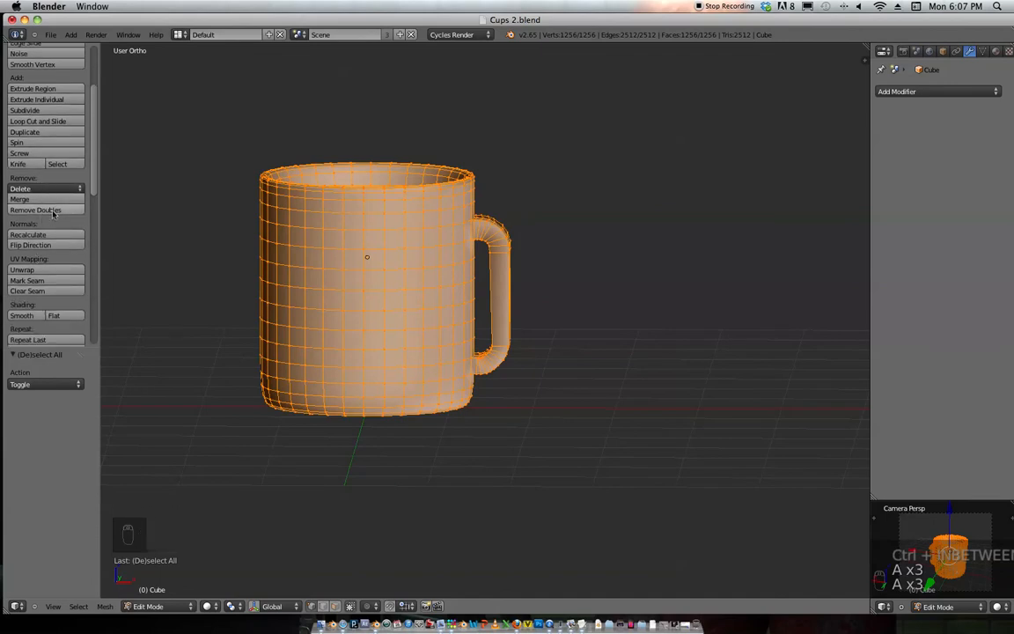
click(35, 209)
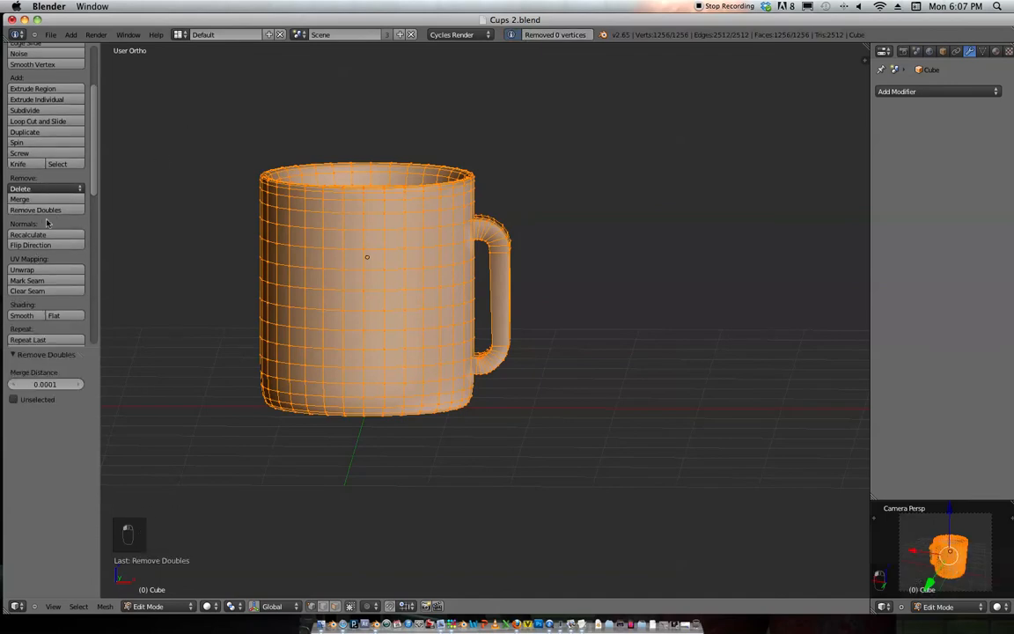
click(28, 234)
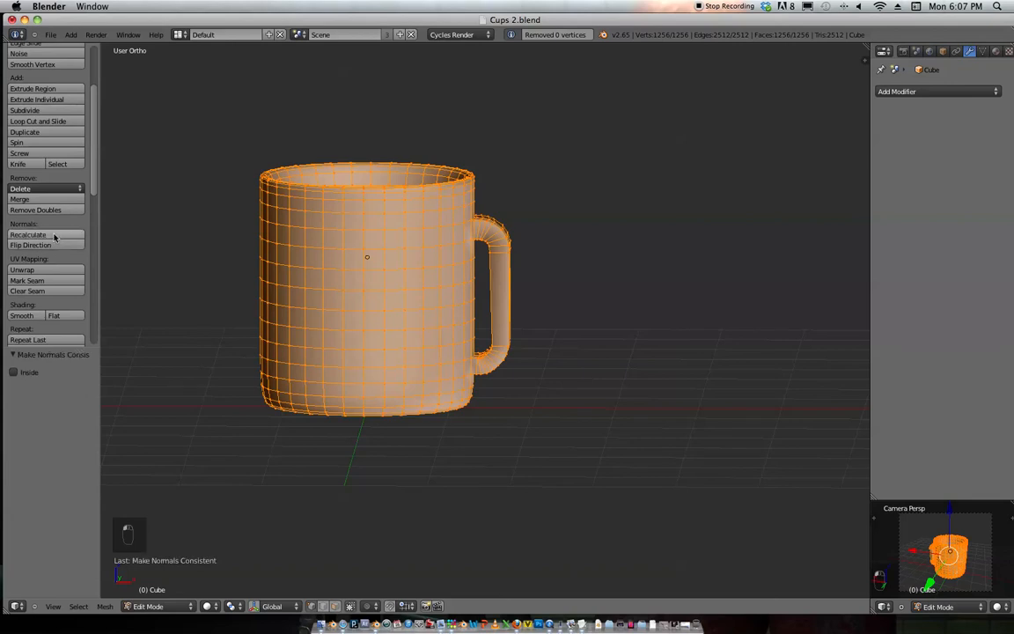
key(Tab)
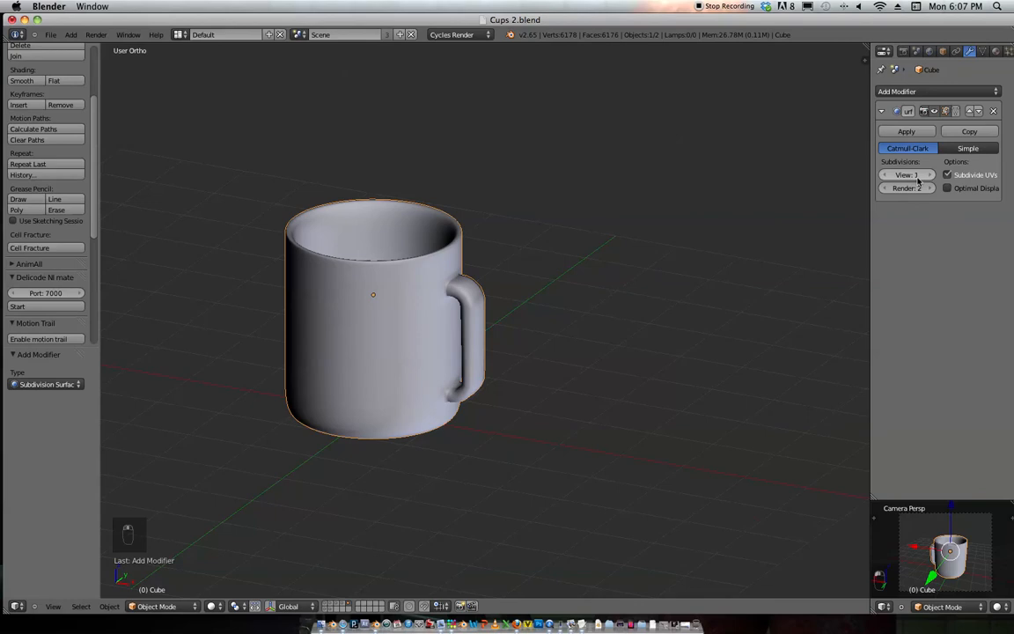
click(919, 174)
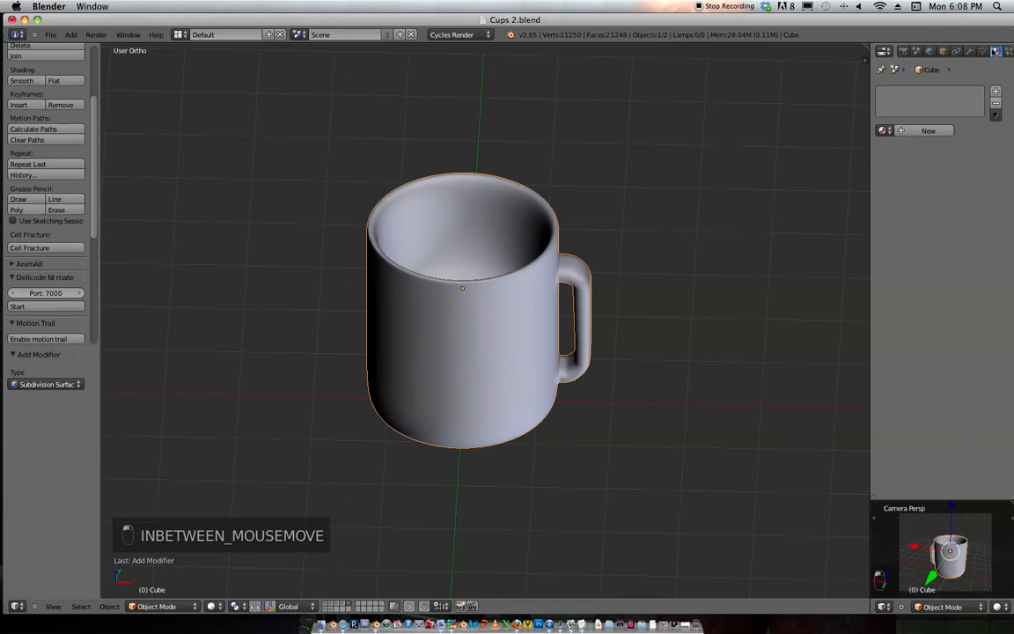
Step: Give the mug a material and place emission-material planes around it, one upright beside the mug
click(928, 130)
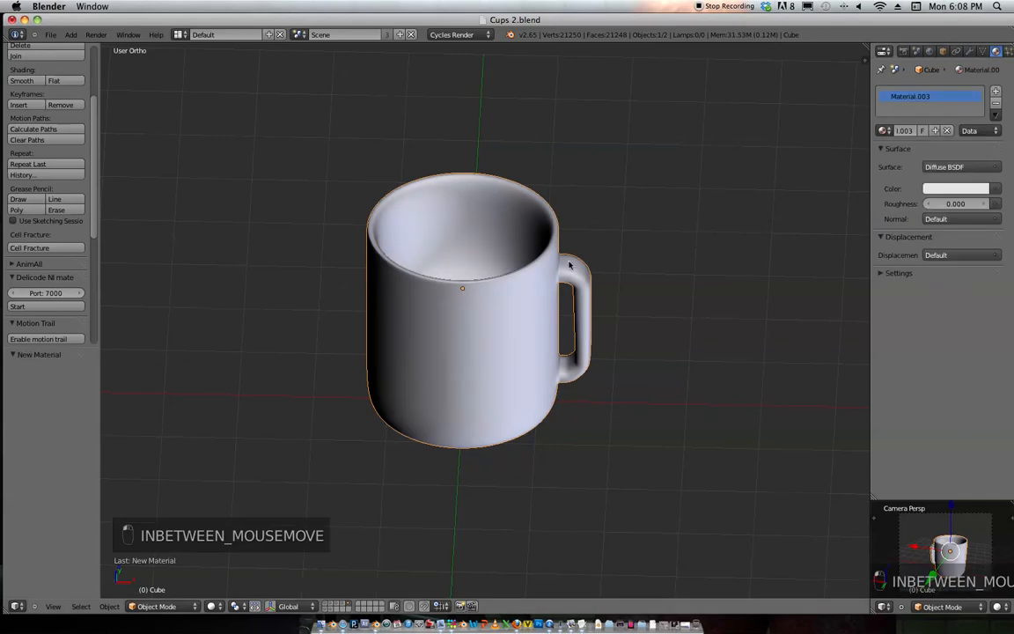
key(shift+c)
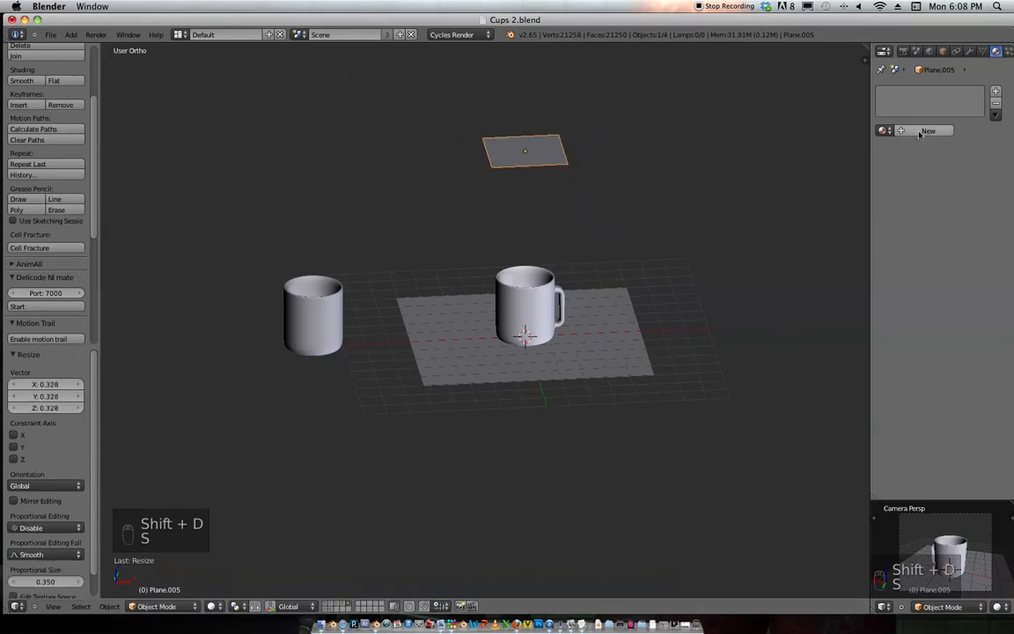
click(928, 130)
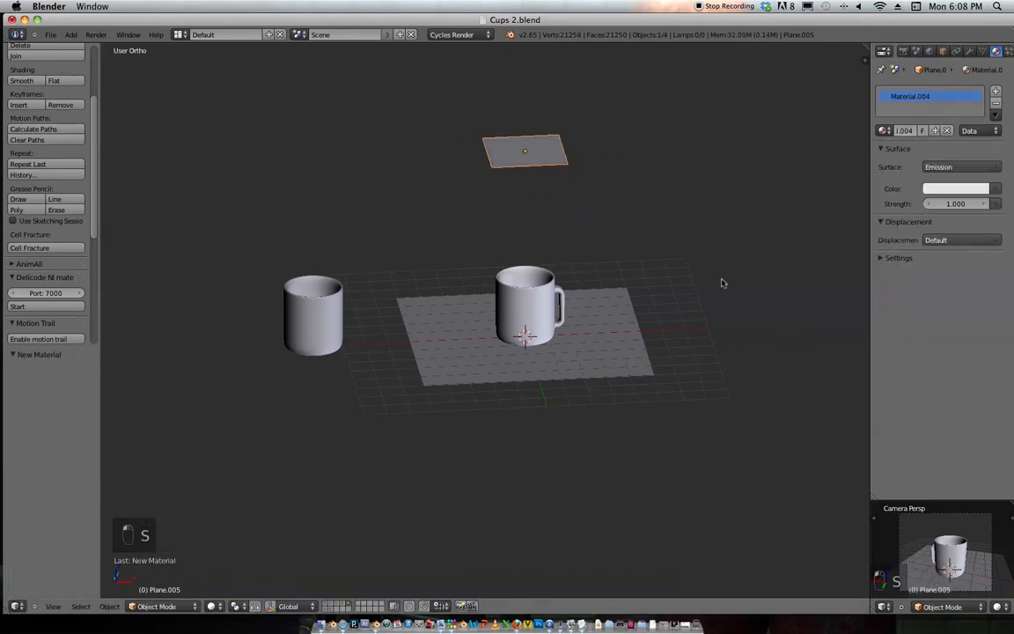
key(shift+d)
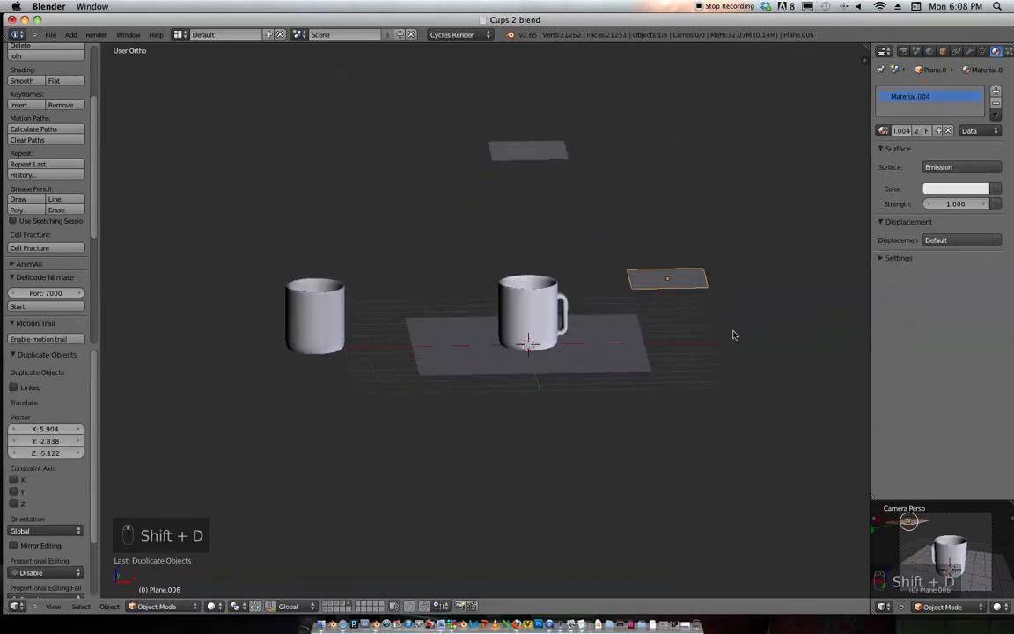
key(r)
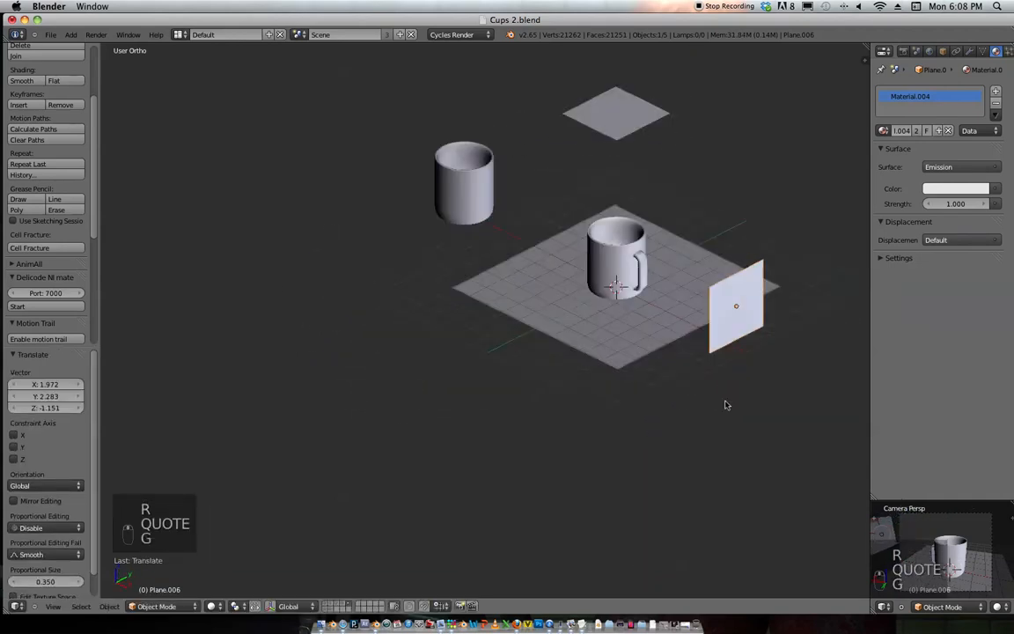
mouse_move(759, 359)
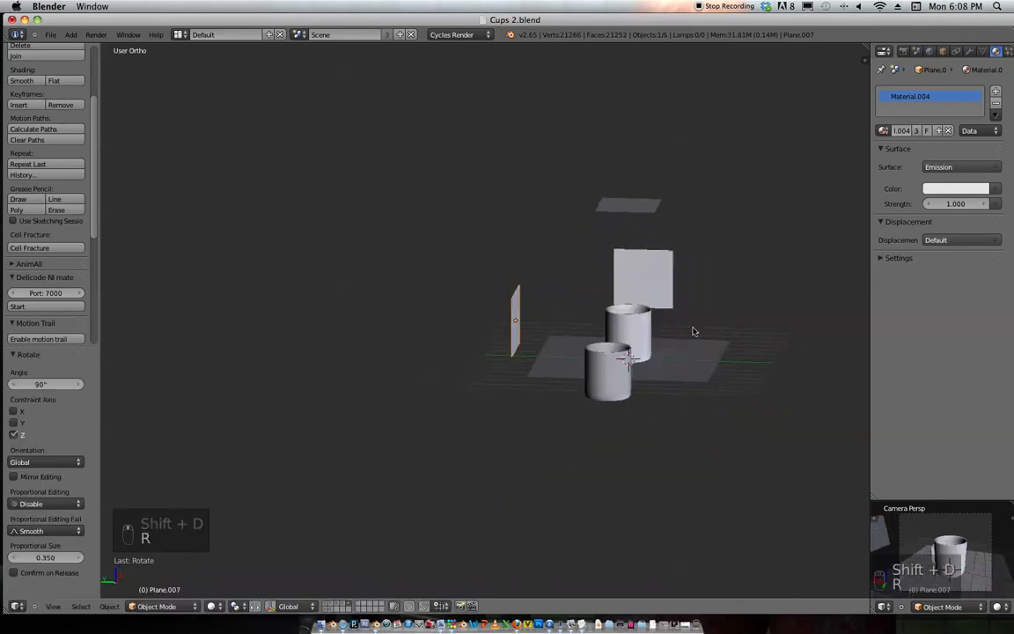
key(g)
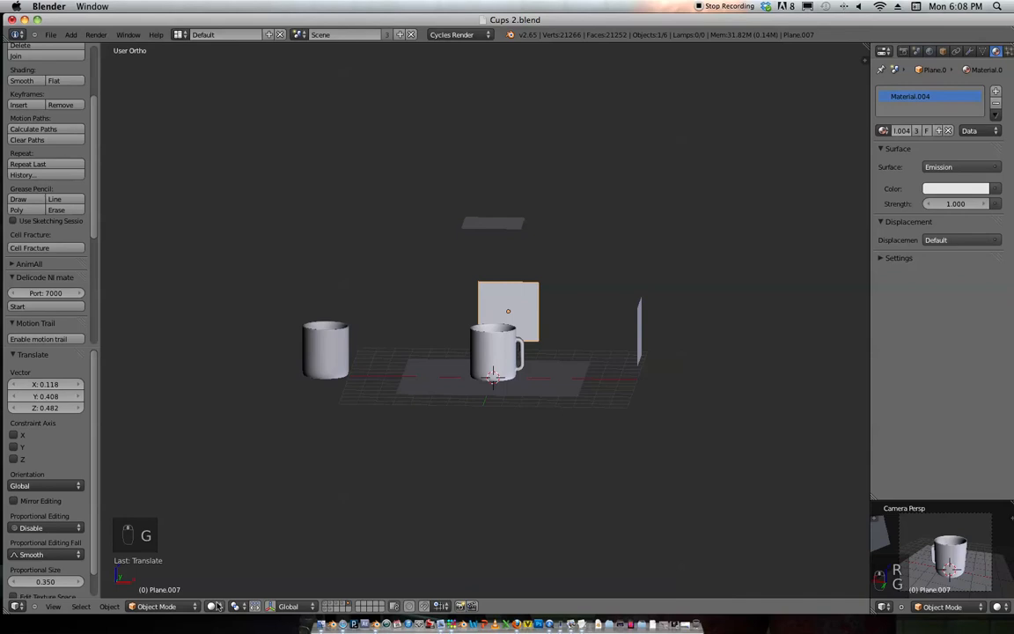
Step: Preview the lit scene rendered and review the Sampling render settings
key(f12)
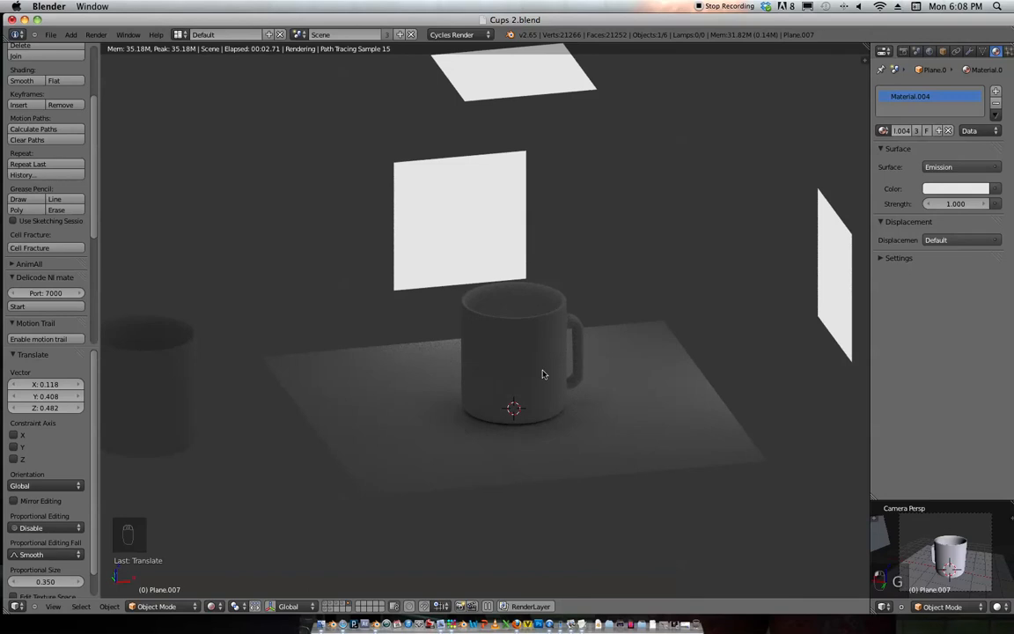
click(903, 51)
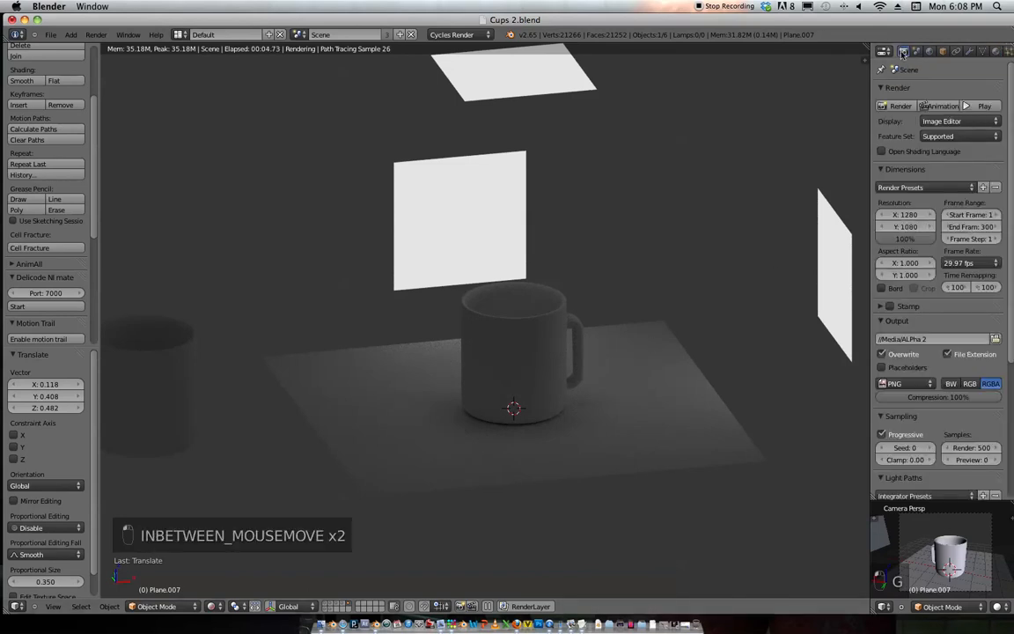
scroll(down, 3)
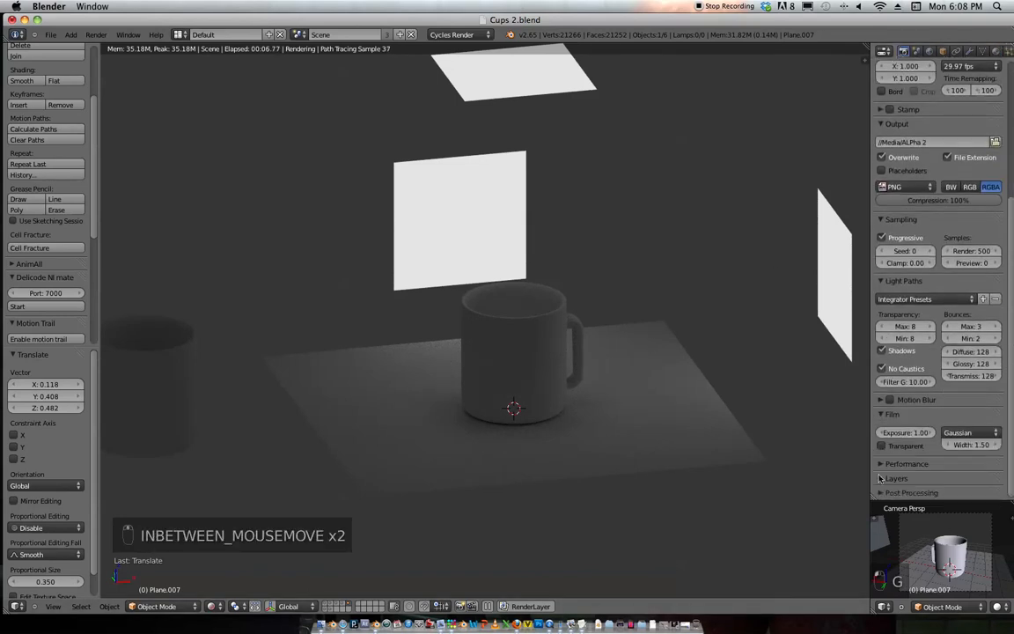
click(902, 219)
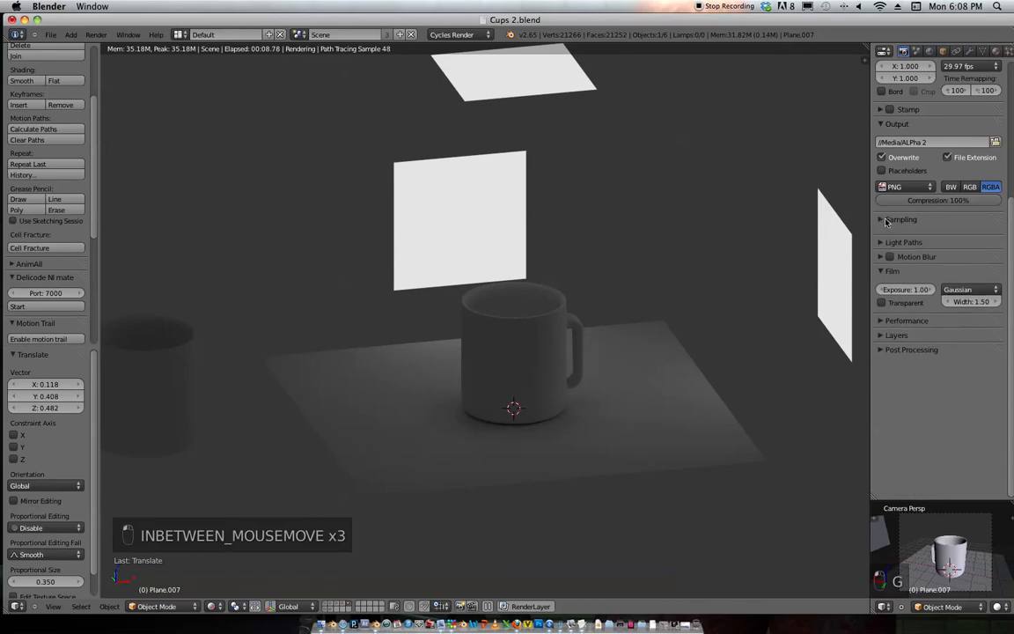
click(902, 219)
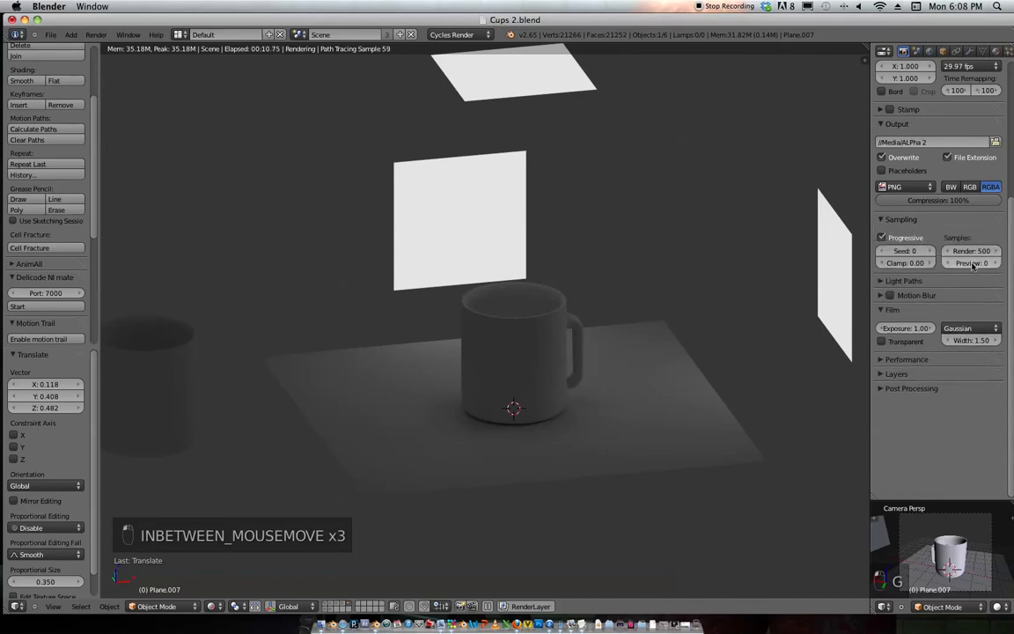
mouse_move(557, 260)
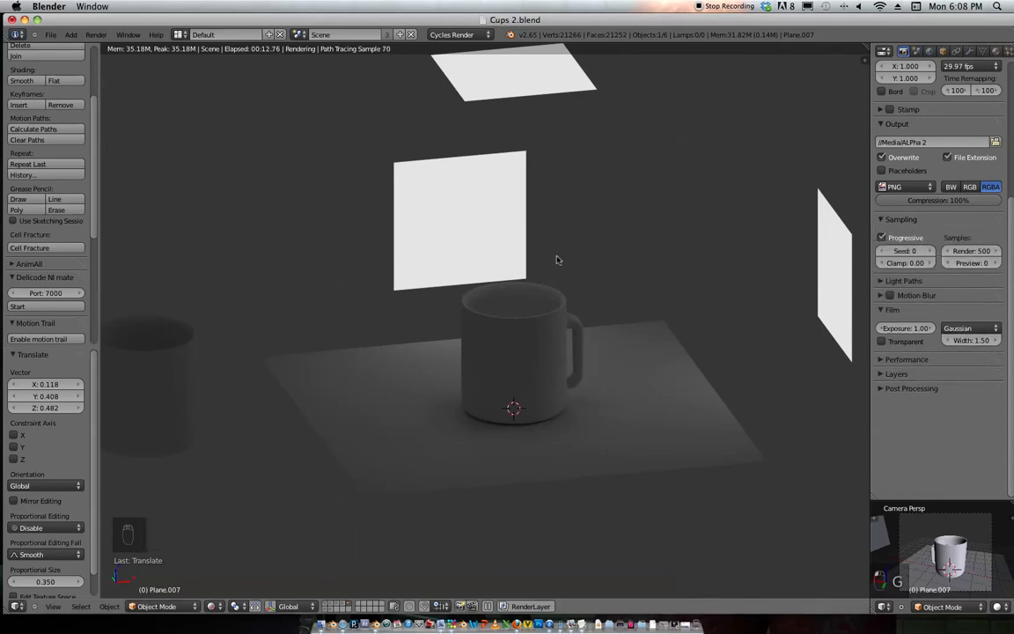
mouse_move(448, 229)
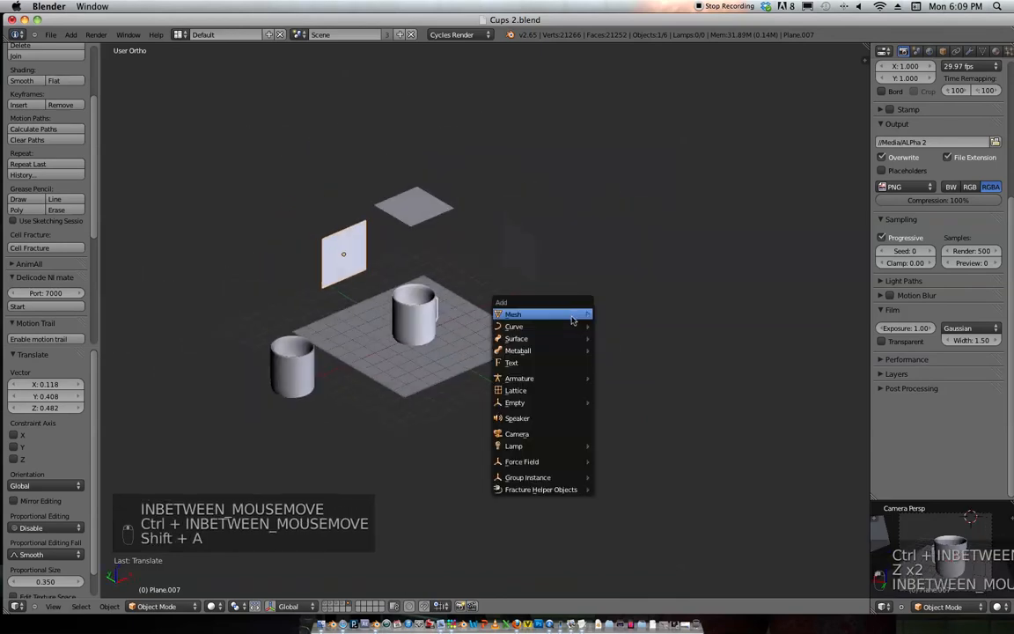
mouse_move(563, 434)
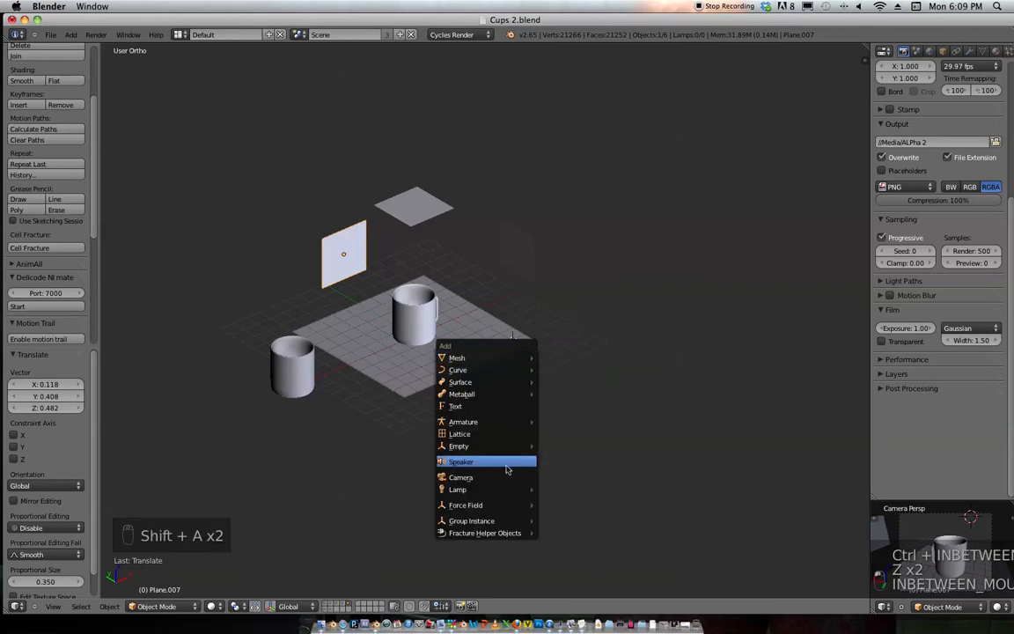
Step: Add a camera beside the mug and a resized single-arrow empty above it
click(462, 475)
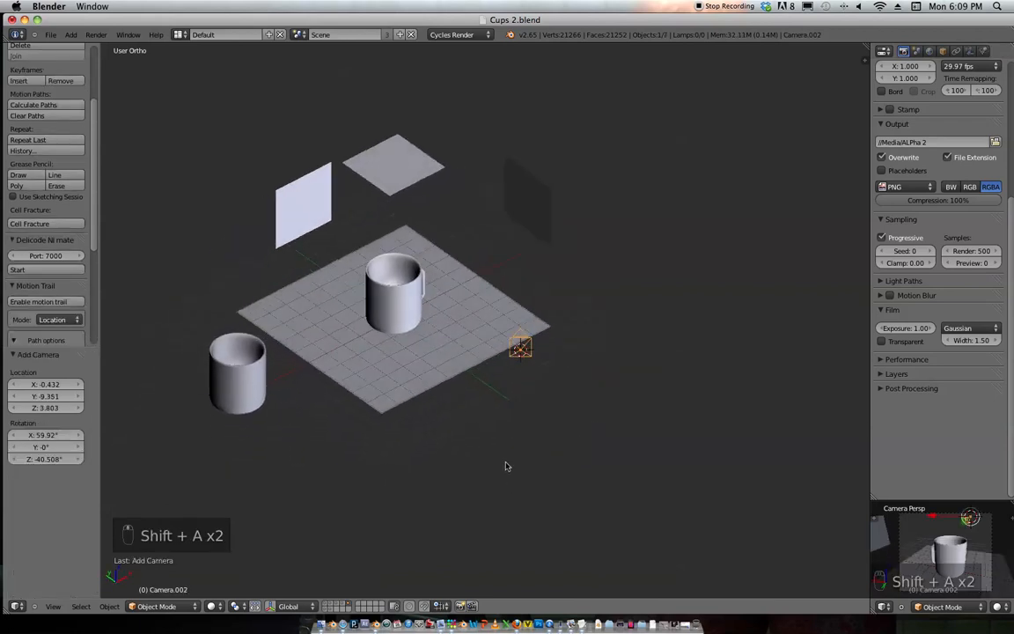
mouse_move(417, 375)
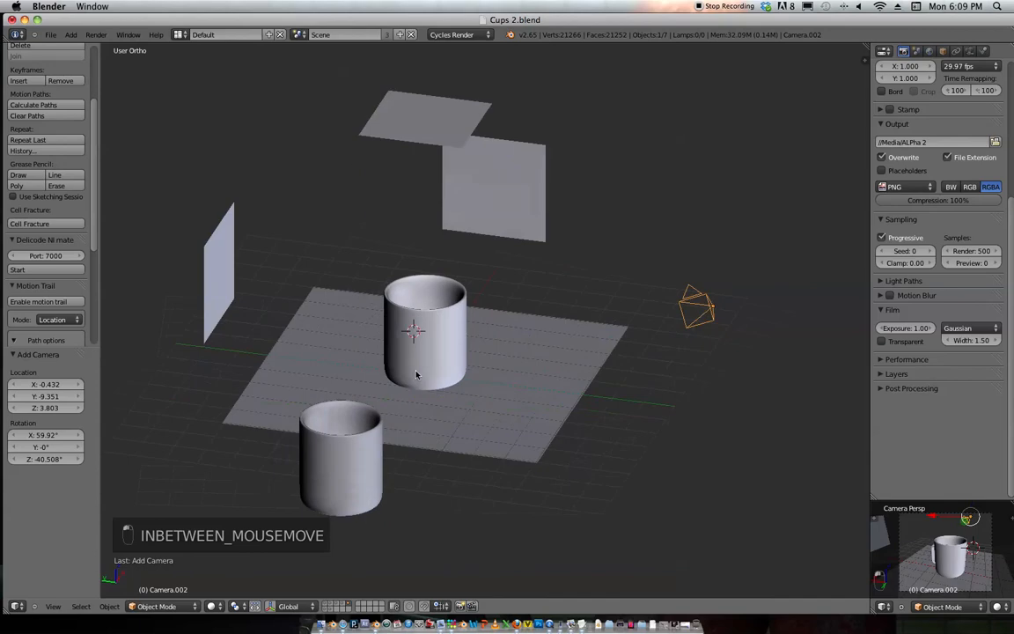
key(shift+c)
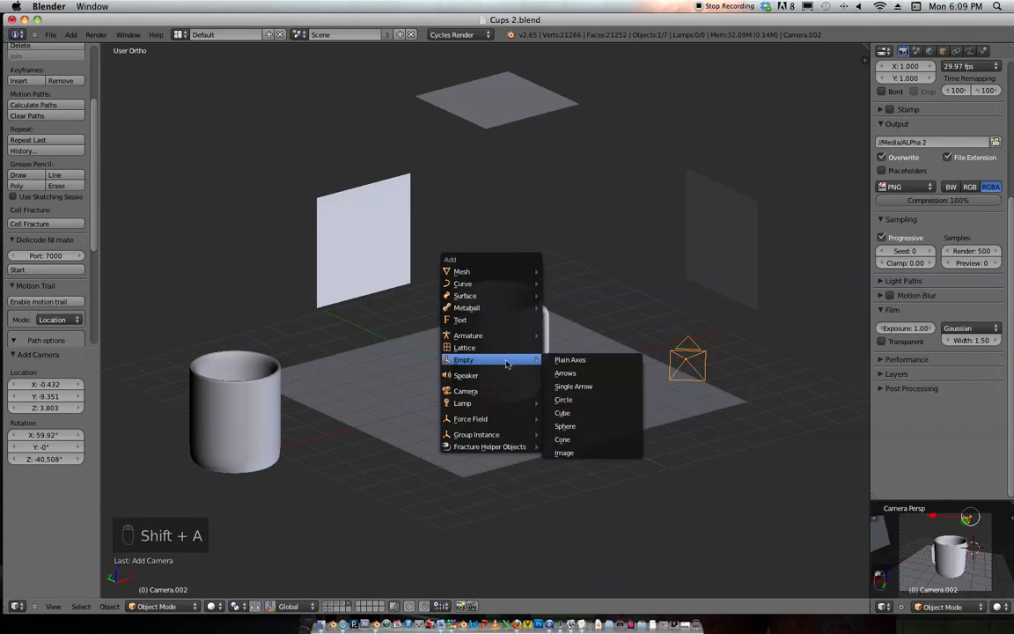
mouse_move(575, 385)
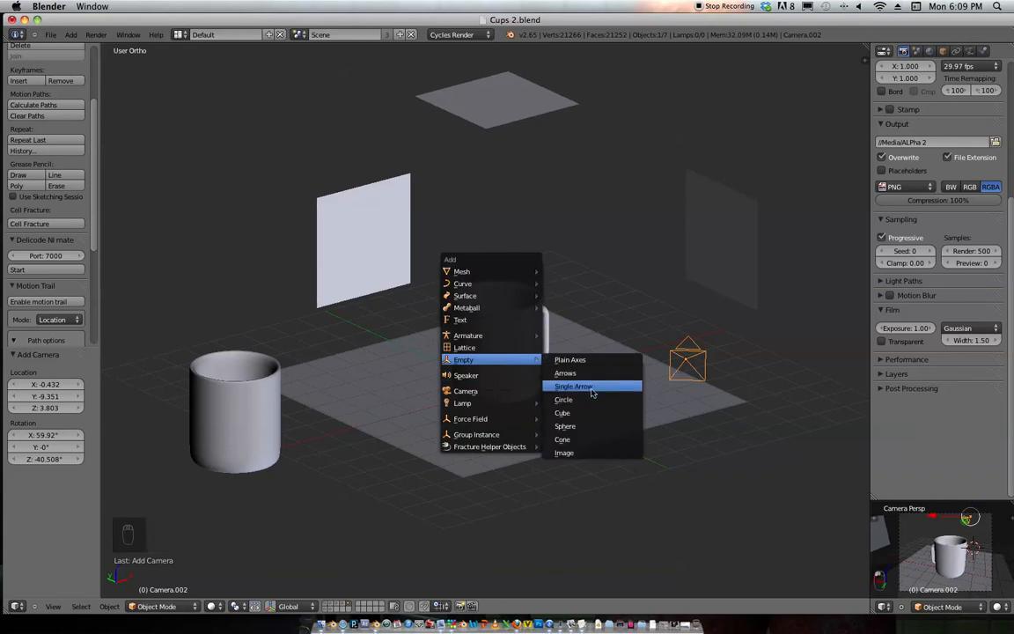
click(575, 386)
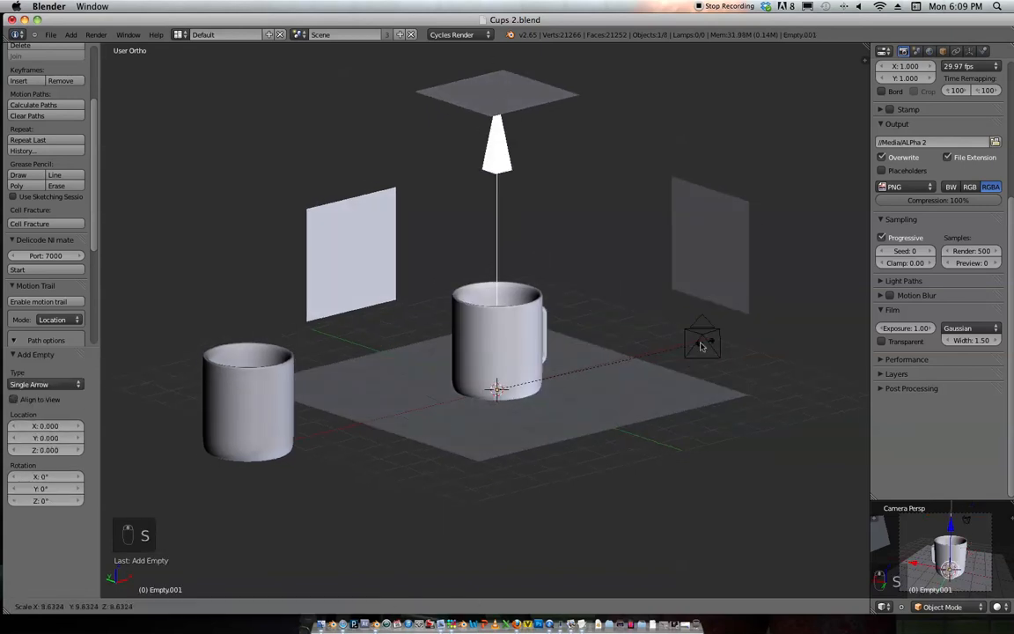
key(s)
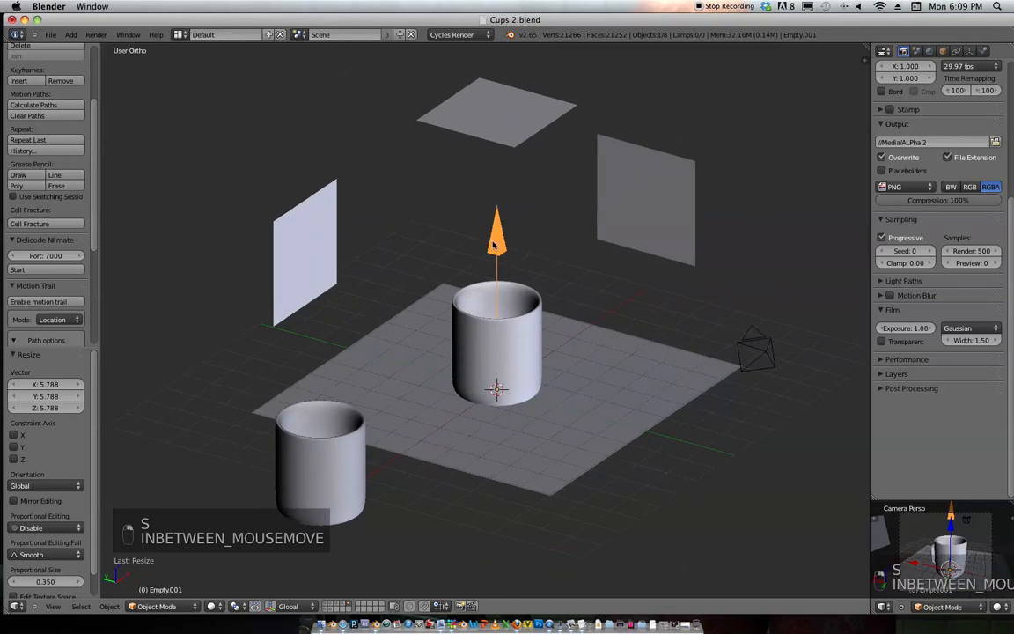
Step: Add a Track To constraint aiming the new camera at the arrow empty, with To axis -Z and Up Y
click(756, 351)
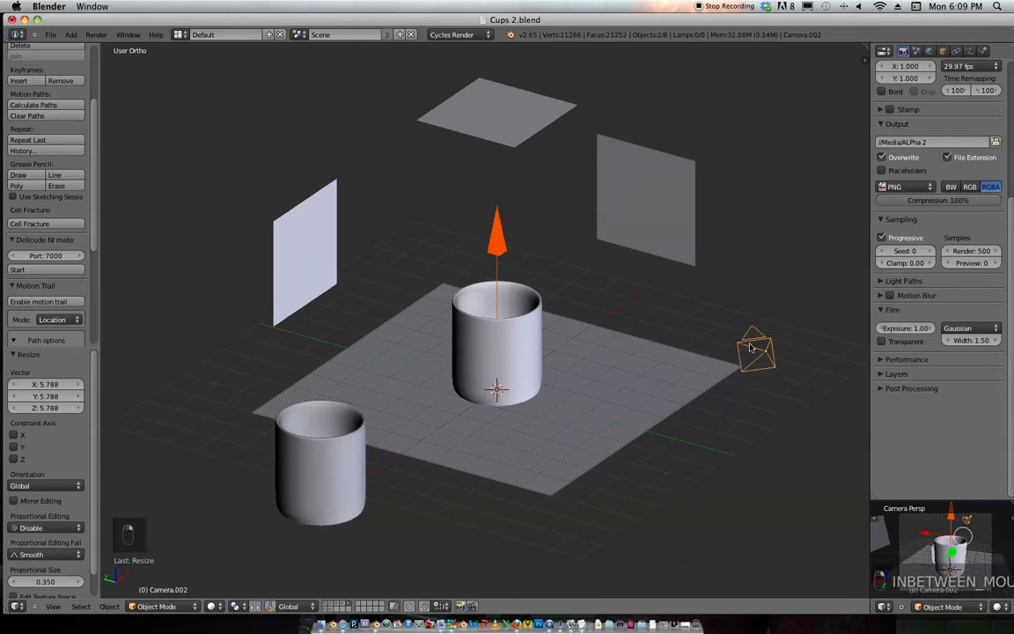
mouse_move(743, 350)
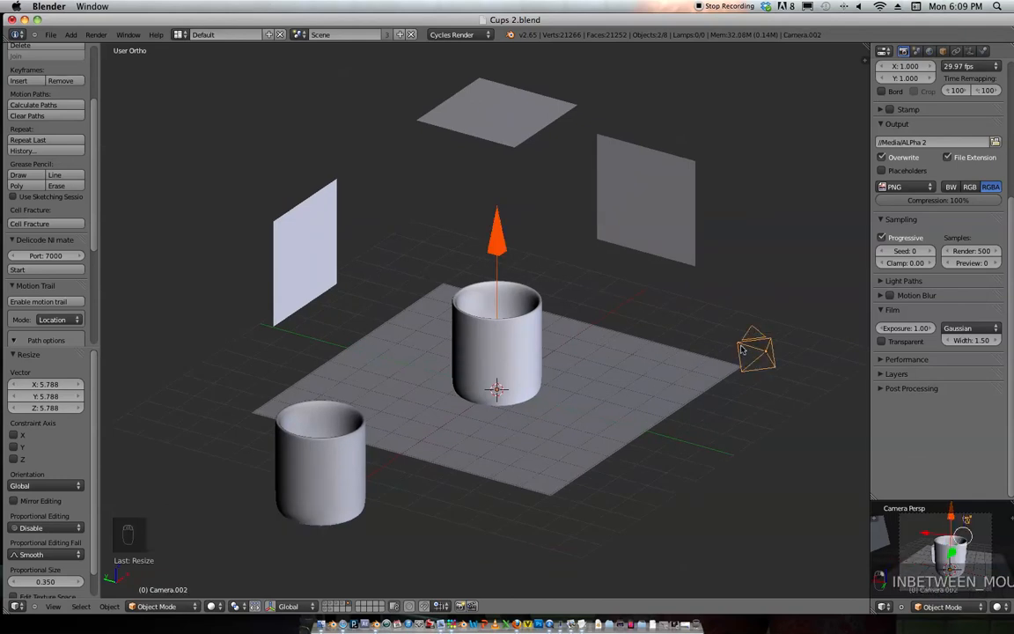
key(ctrl+shift+c)
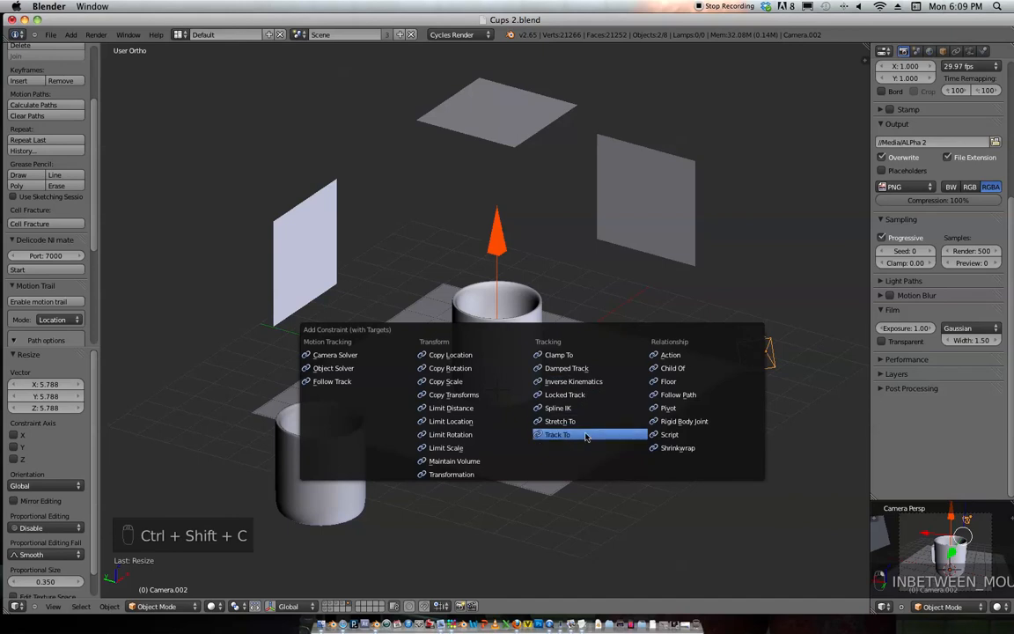
click(557, 433)
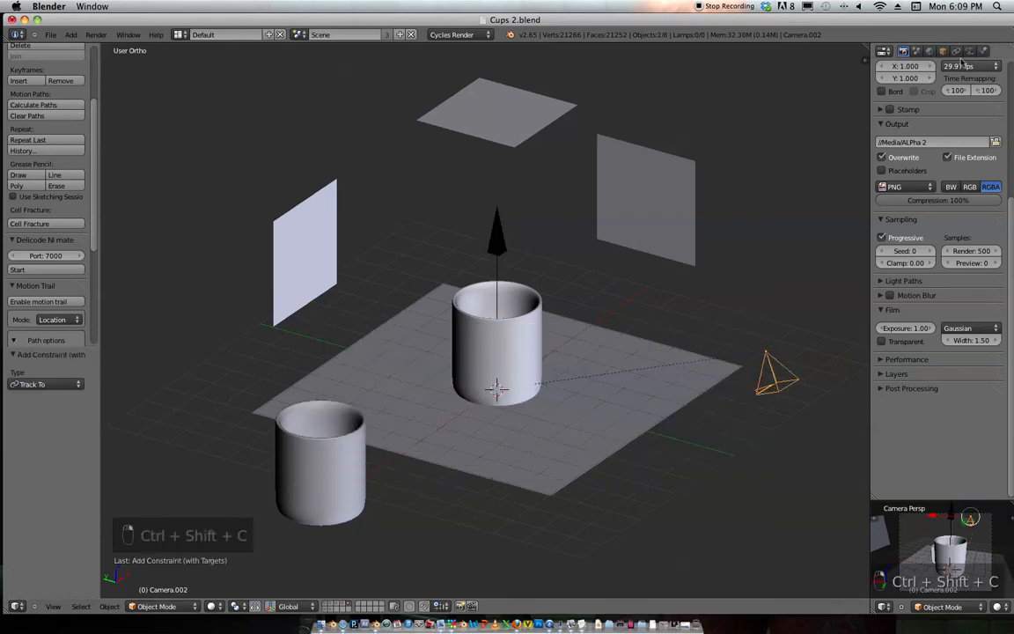
click(956, 51)
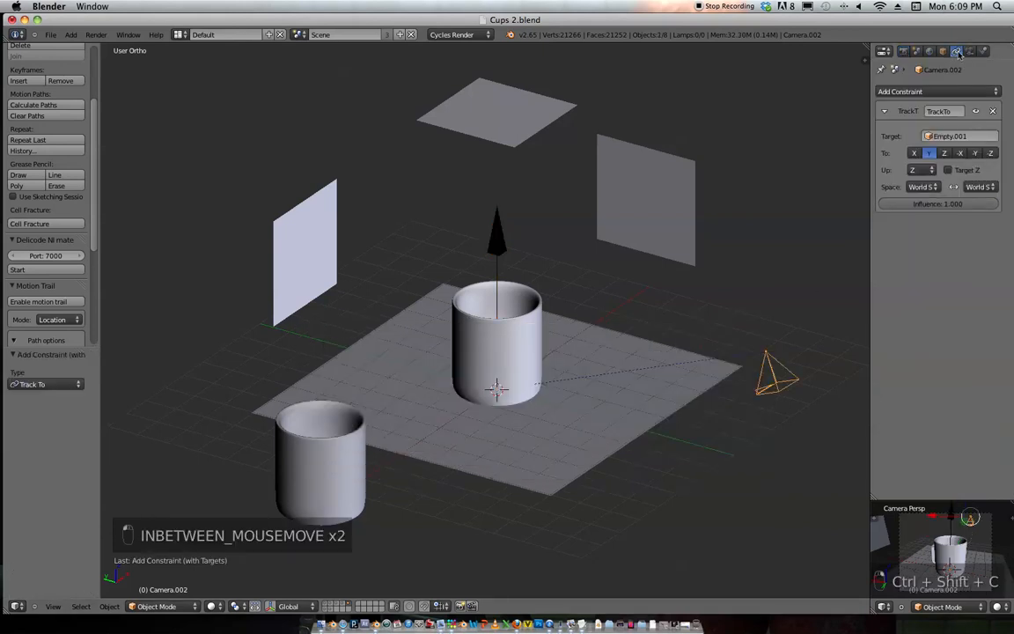
click(921, 169)
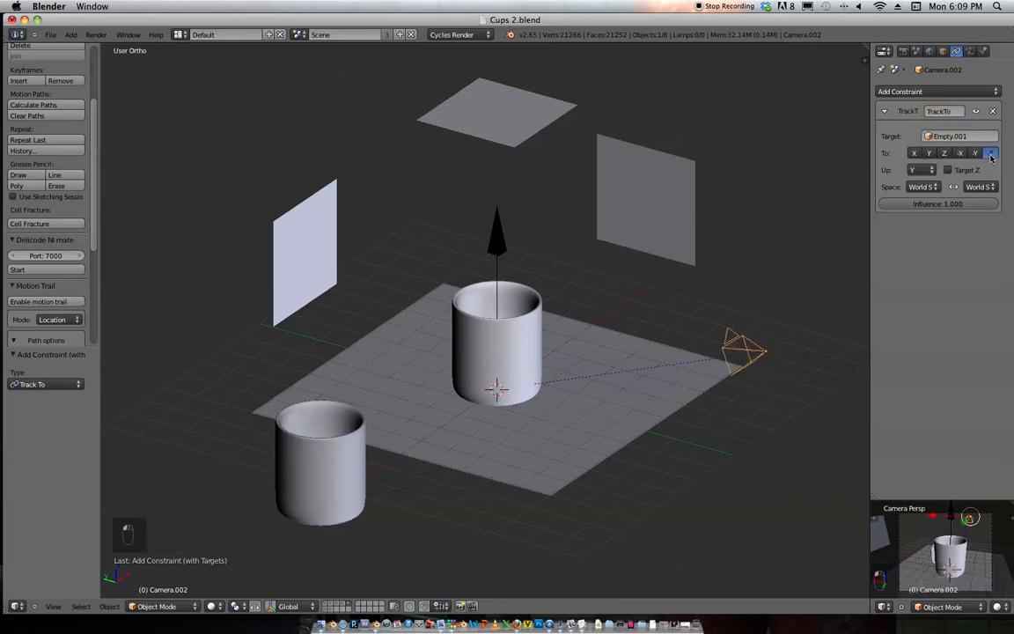
click(992, 151)
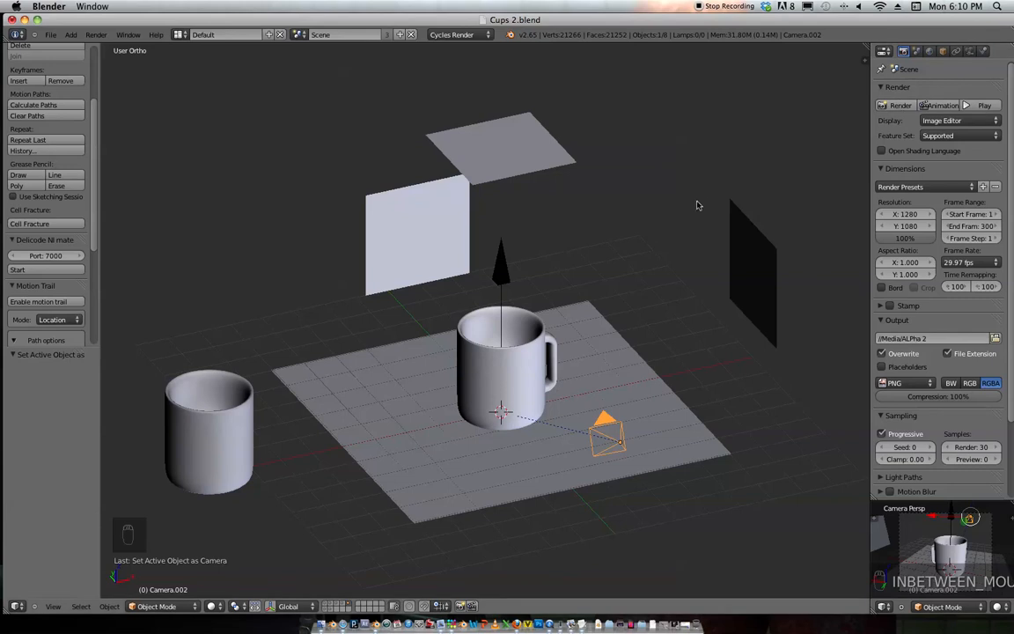
Step: Make the tracking camera the active scene camera and view the mug through it
click(900, 105)
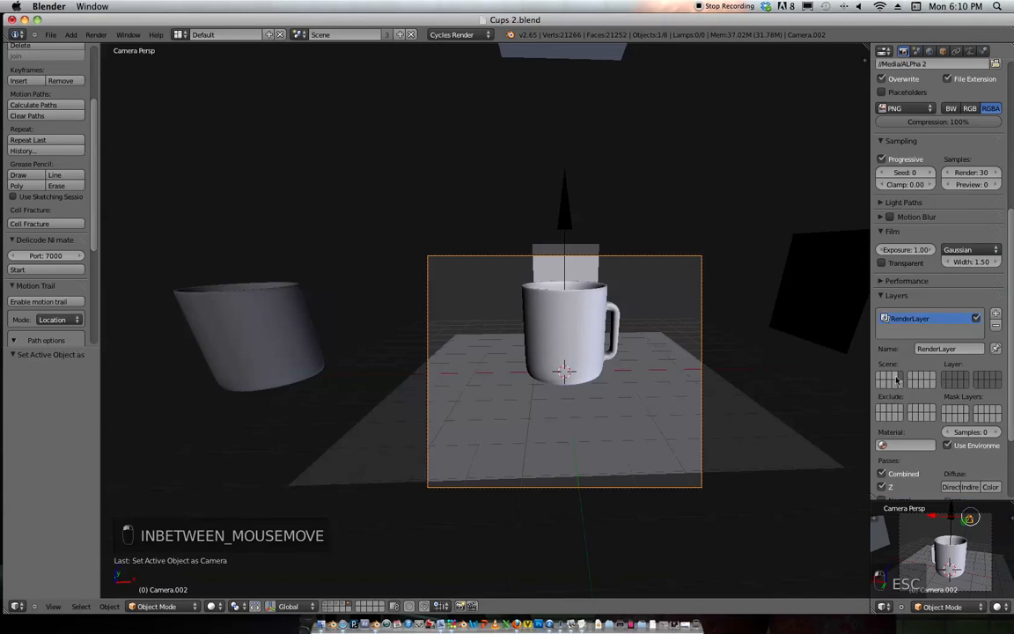
mouse_move(623, 342)
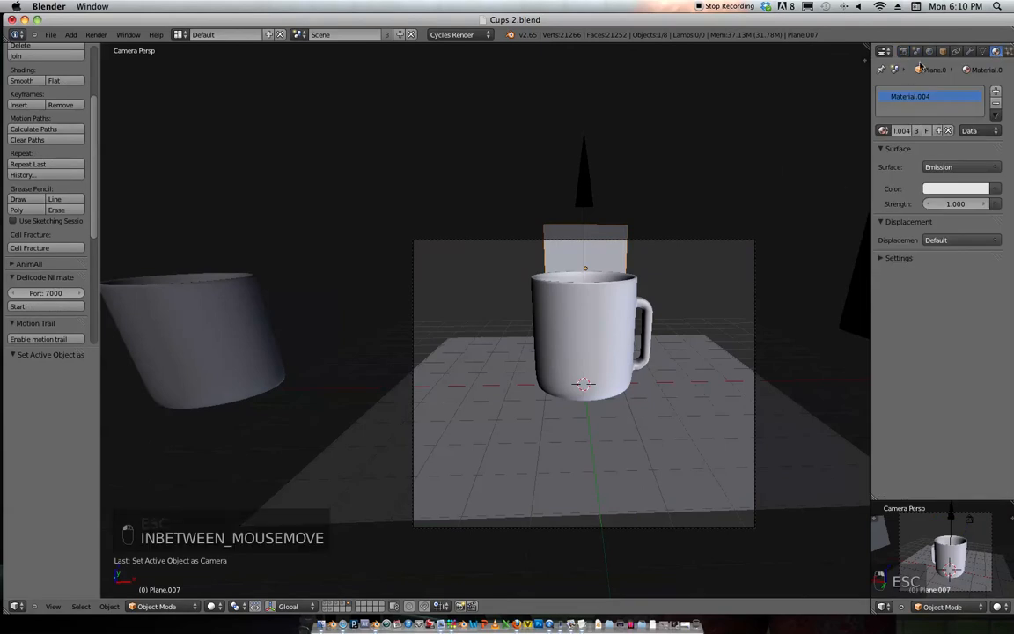
Step: Disable the emission plane's camera ray visibility and switch to a live Cycles rendered preview
click(898, 51)
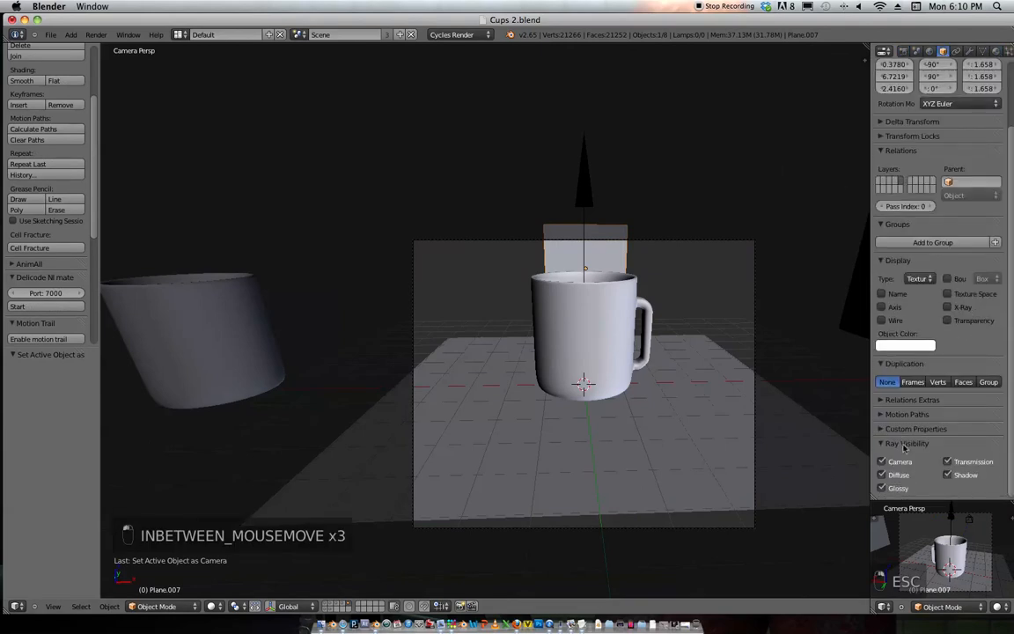
click(907, 443)
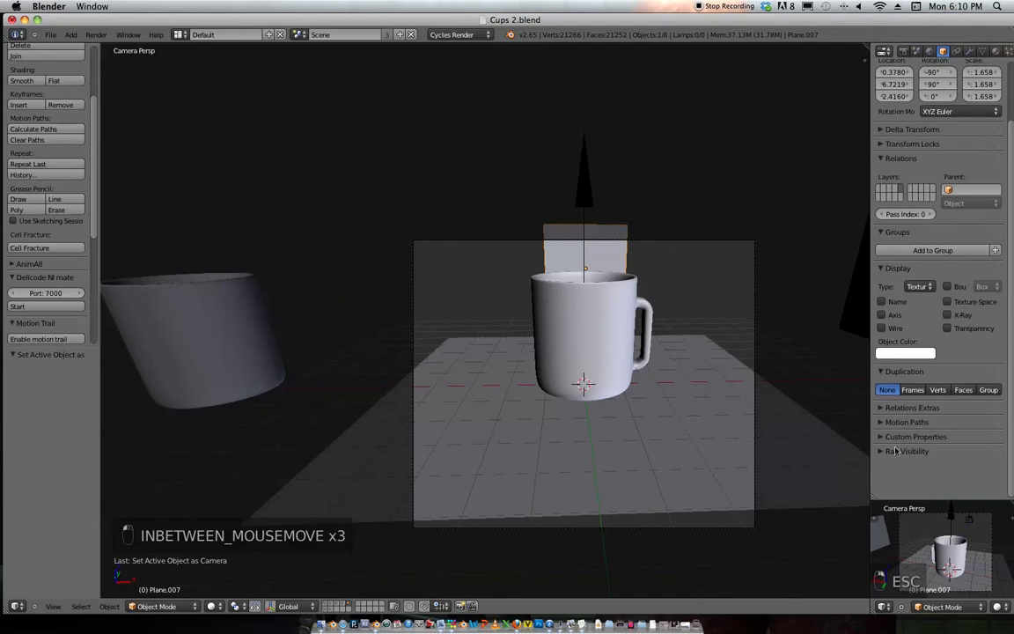
click(907, 451)
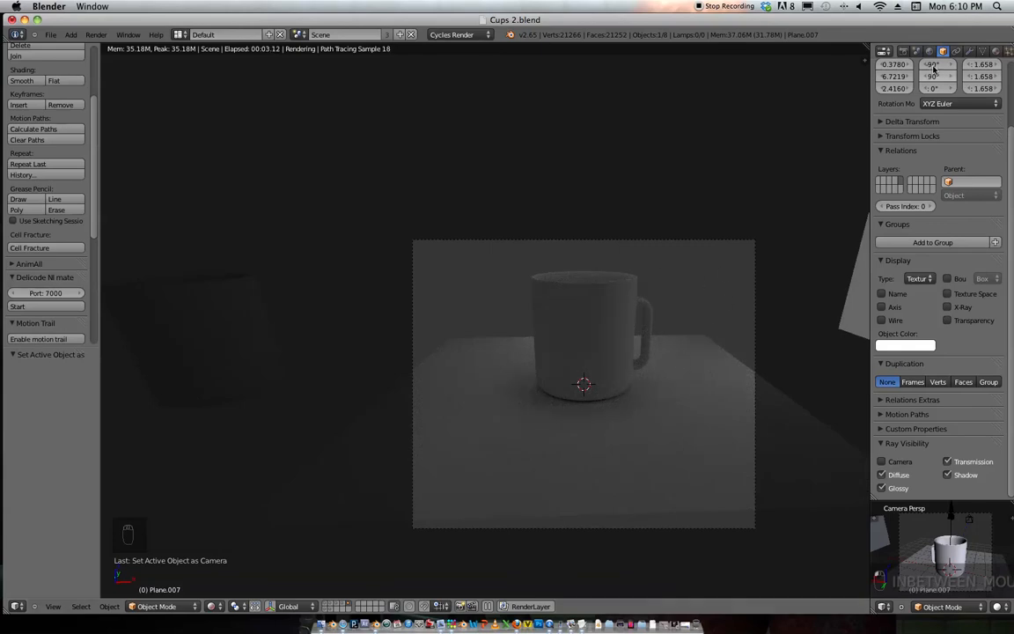
click(944, 51)
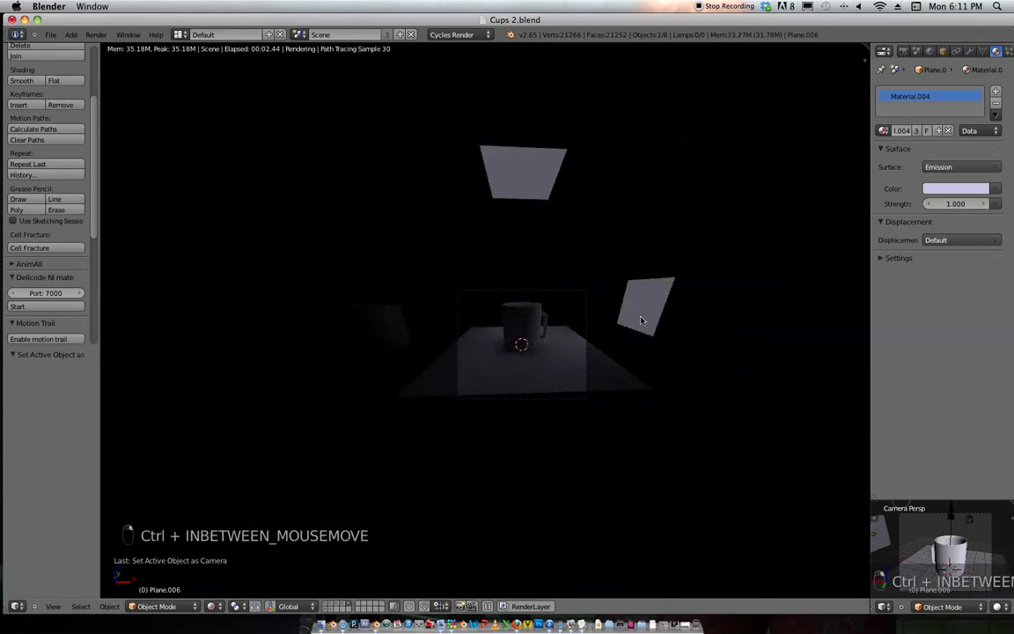
Step: Make the plane's material single-user, tint its emission colour, and return to solid shading
key(u)
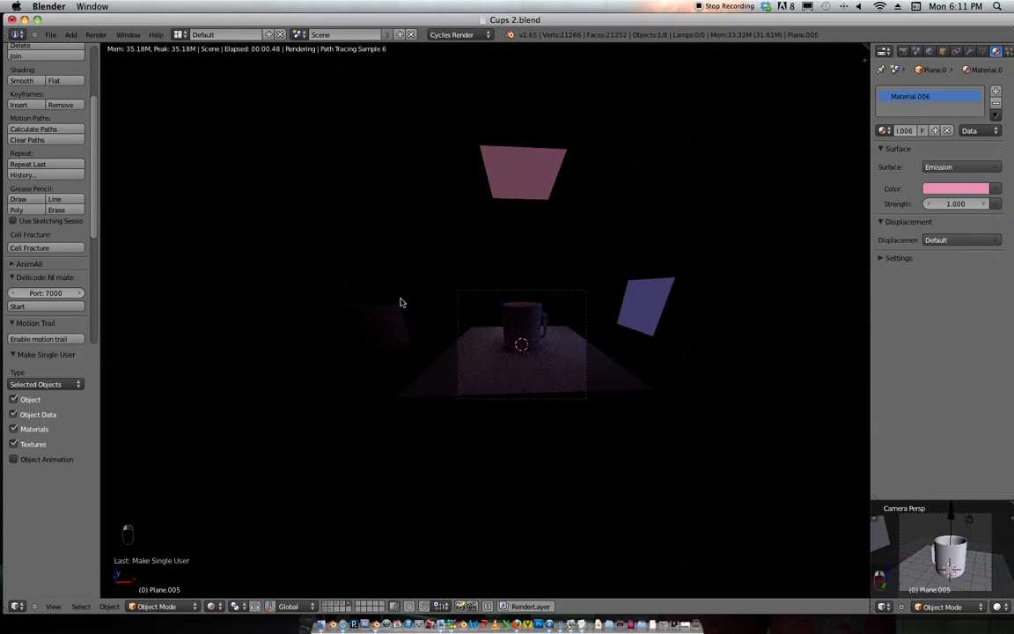
click(954, 188)
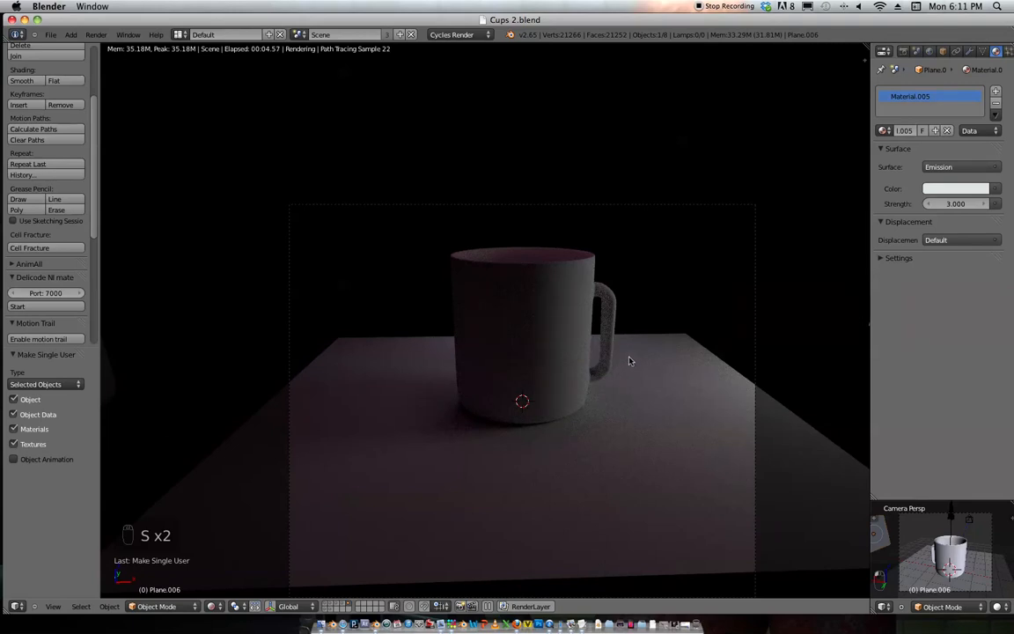
key(z)
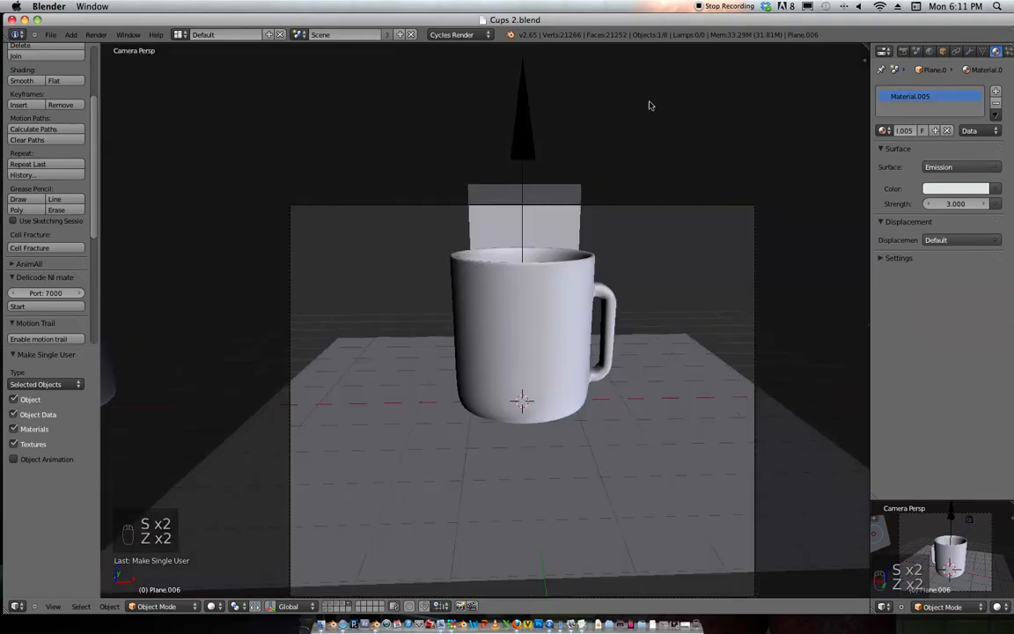